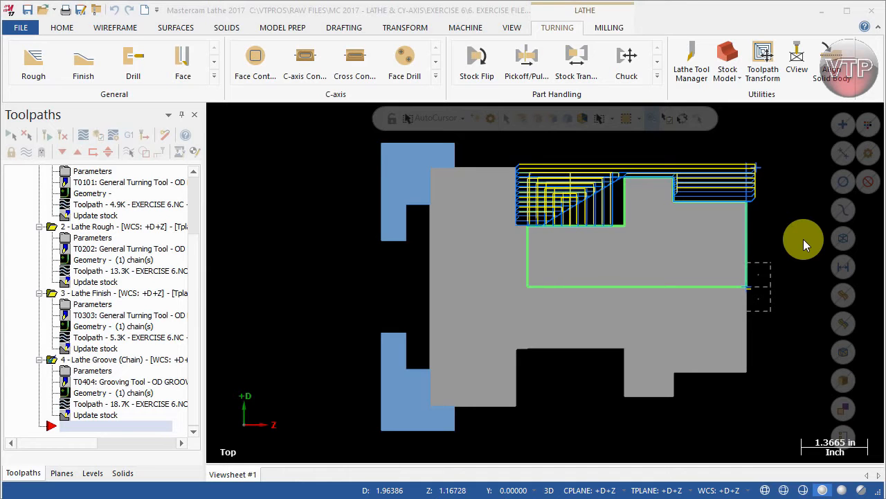
{"action": "mouse_move", "coordinate": [698, 193]}
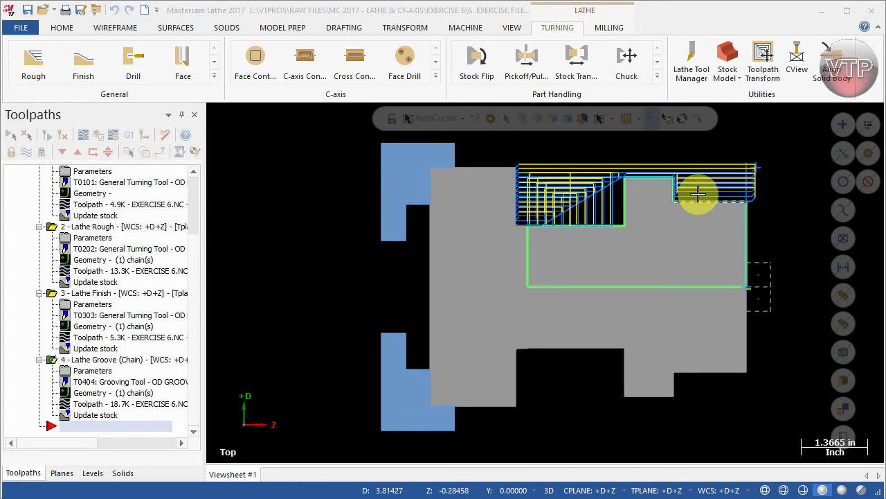
{"action": "mouse_move", "coordinate": [746, 186]}
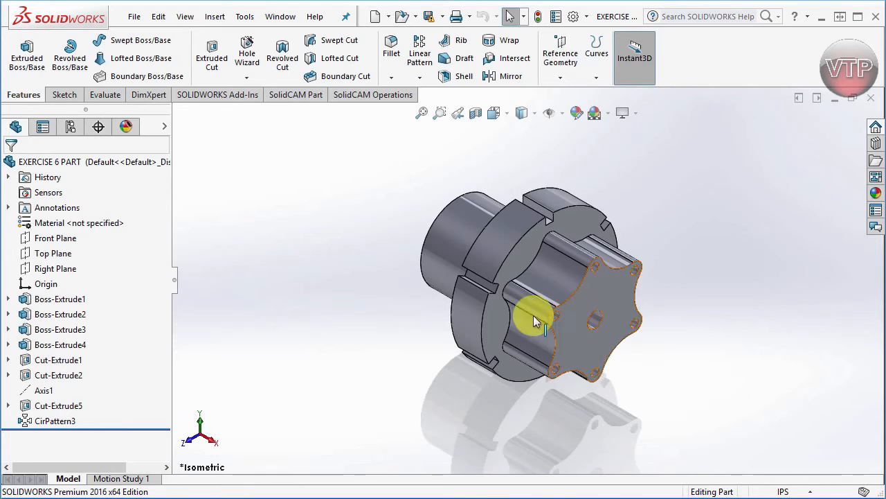
{"action": "mouse_move", "coordinate": [592, 286]}
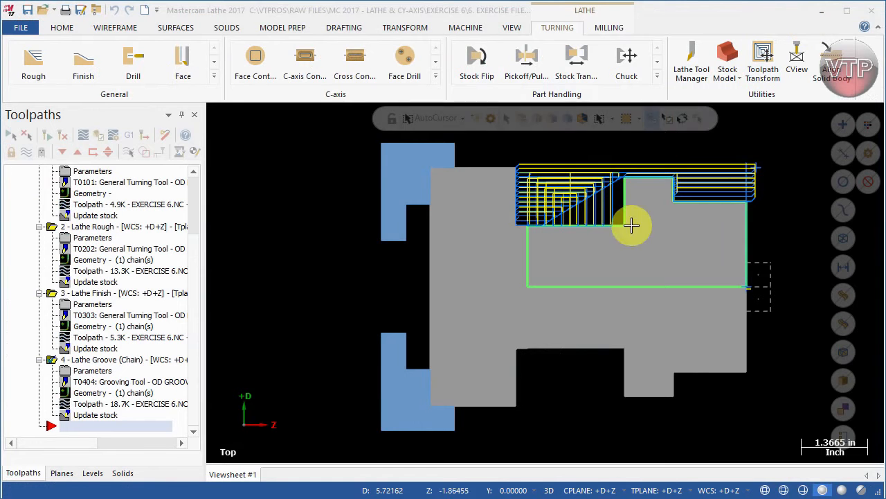
{"action": "mouse_move", "coordinate": [640, 331]}
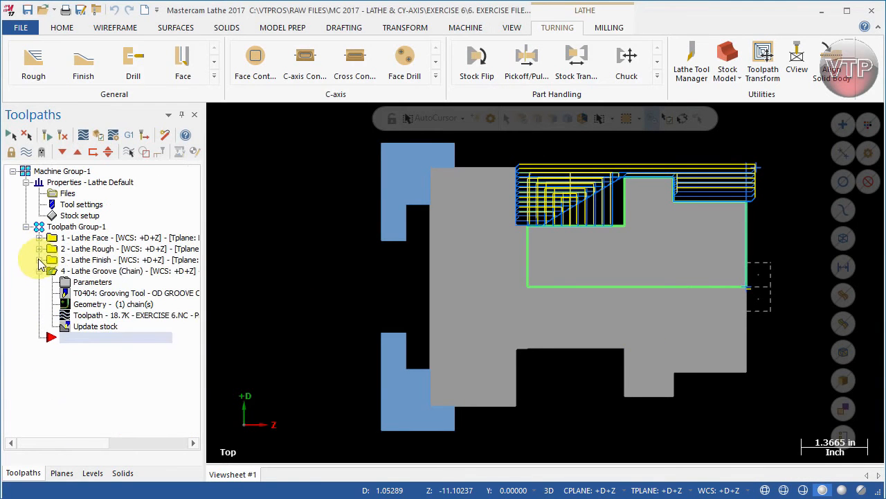
- Collapse the turning operations and show the drawing levels with RIGHT GEOMETRY visible
{"action": "left_click", "coordinate": [39, 270]}
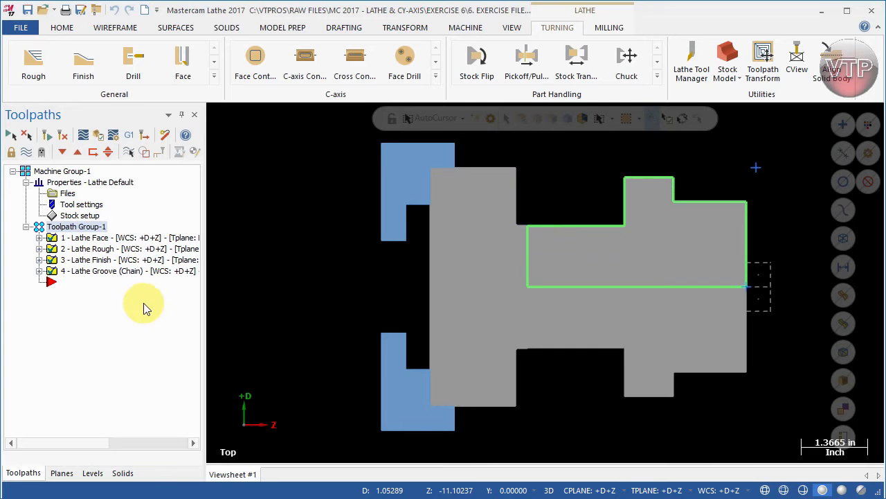
{"action": "mouse_move", "coordinate": [594, 206]}
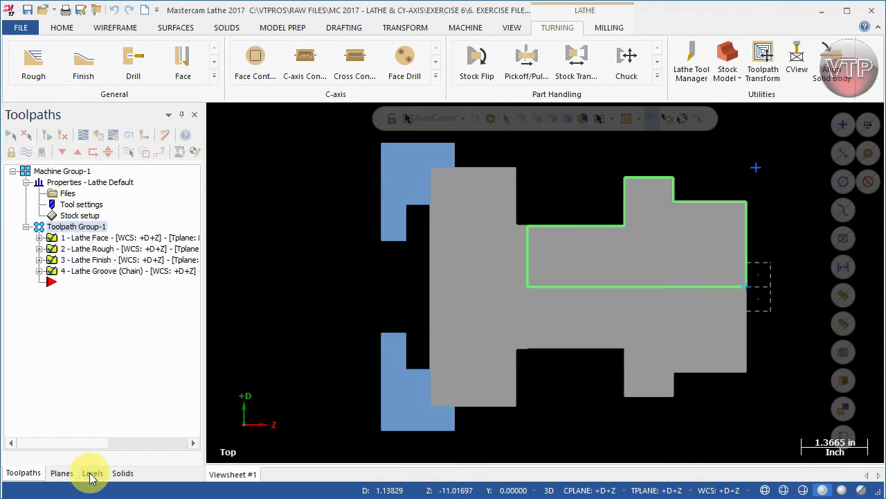
{"action": "left_click", "coordinate": [92, 472]}
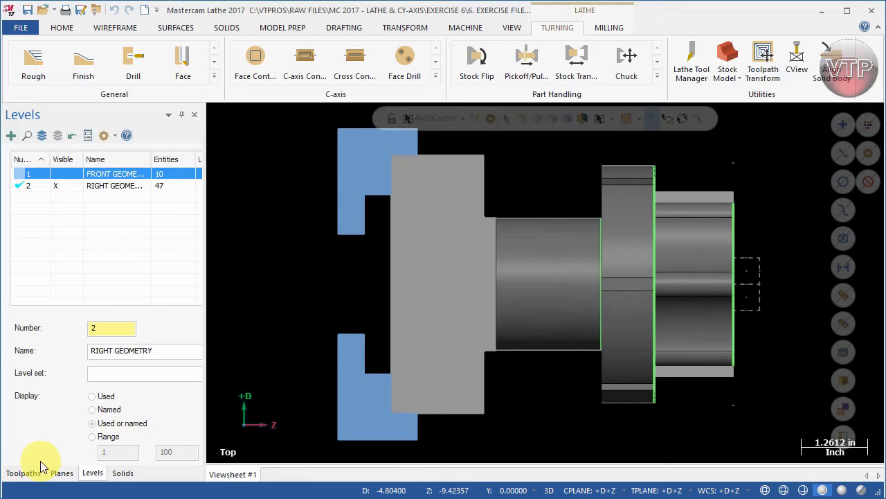
- Return to the toolpath operations and orbit the part to inspect its scalloped front face
{"action": "left_click", "coordinate": [22, 472]}
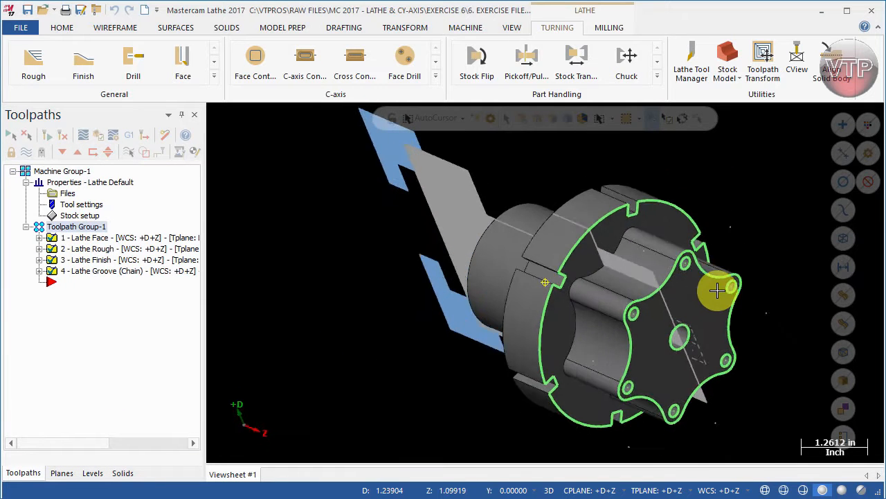
{"action": "left_click_drag", "start_coordinate": [718, 291], "coordinate": [609, 349]}
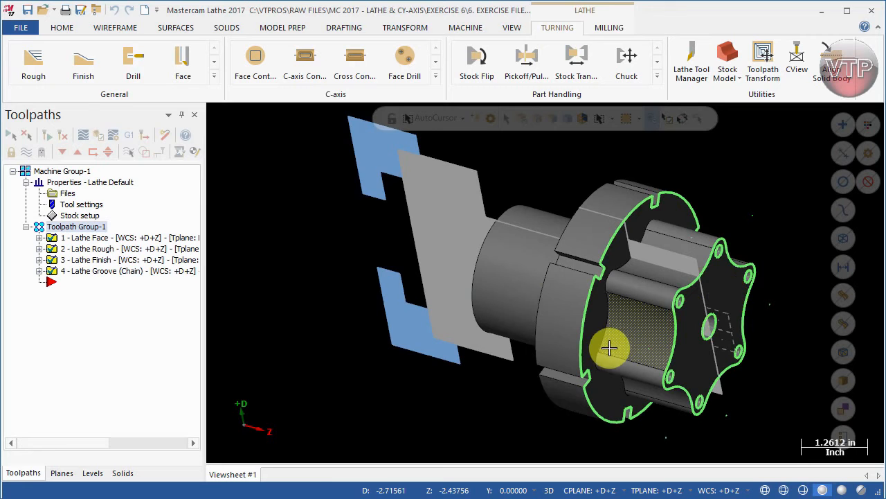
{"action": "scroll", "scroll_direction": "up", "scroll_amount": 3}
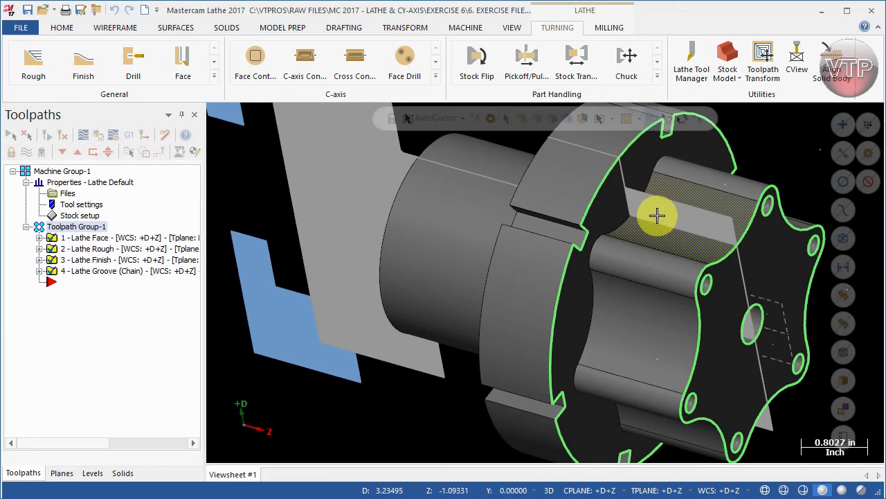
{"action": "mouse_move", "coordinate": [656, 196]}
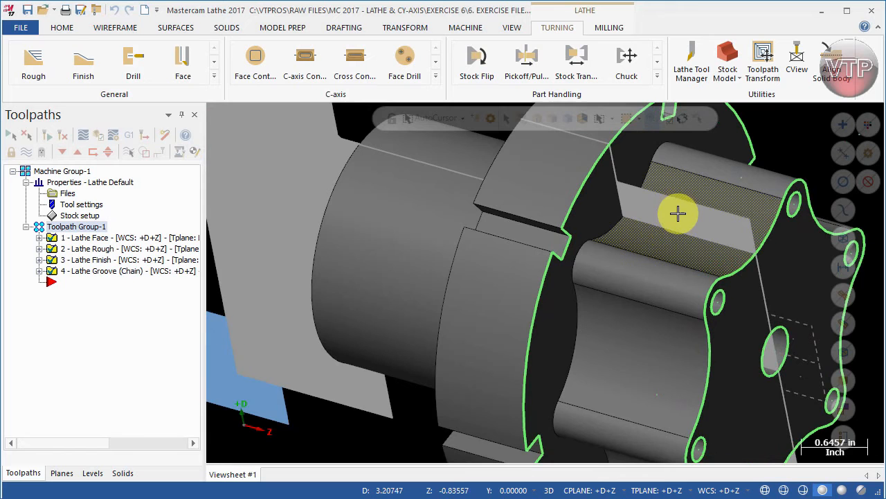
{"action": "left_click_drag", "start_coordinate": [679, 214], "coordinate": [678, 371]}
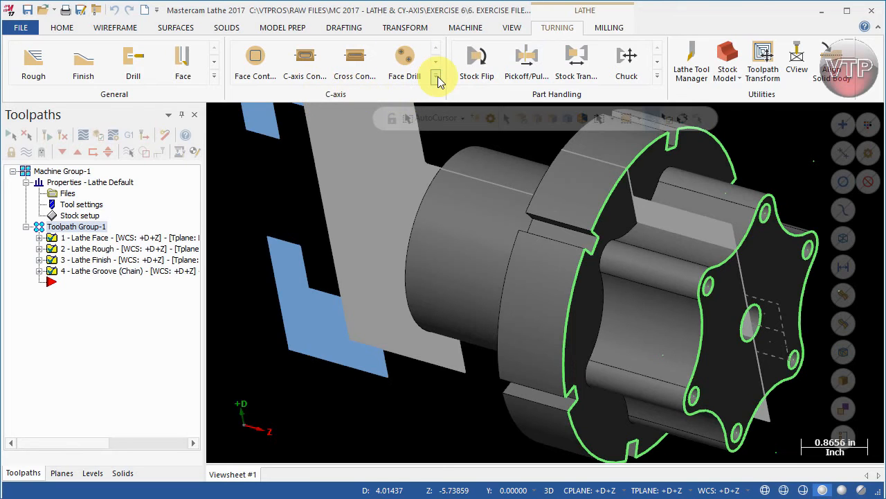
- Start a C-axis Face Contour toolpath and chain the scalloped front-face outline
{"action": "left_click", "coordinate": [436, 76]}
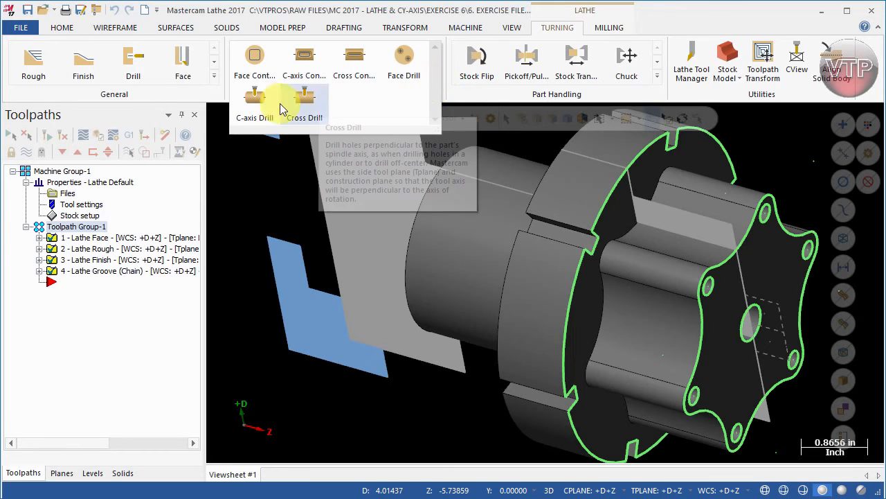
{"action": "mouse_move", "coordinate": [401, 105]}
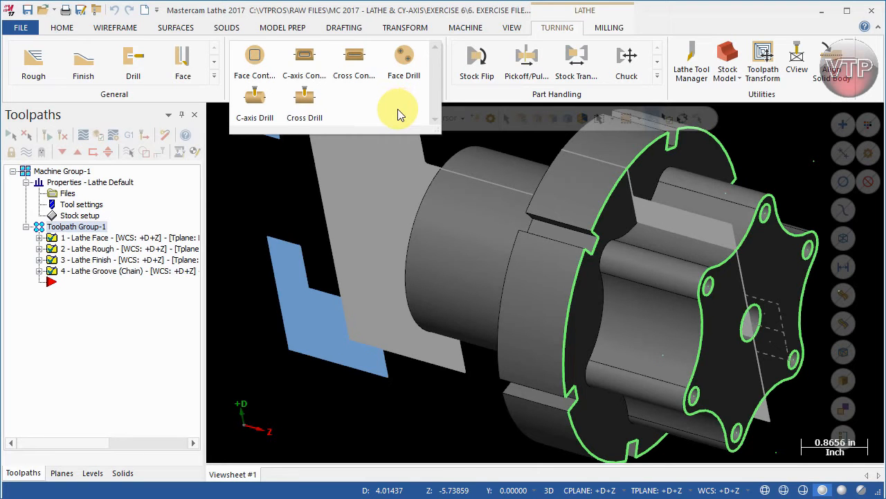
{"action": "left_click", "coordinate": [255, 62]}
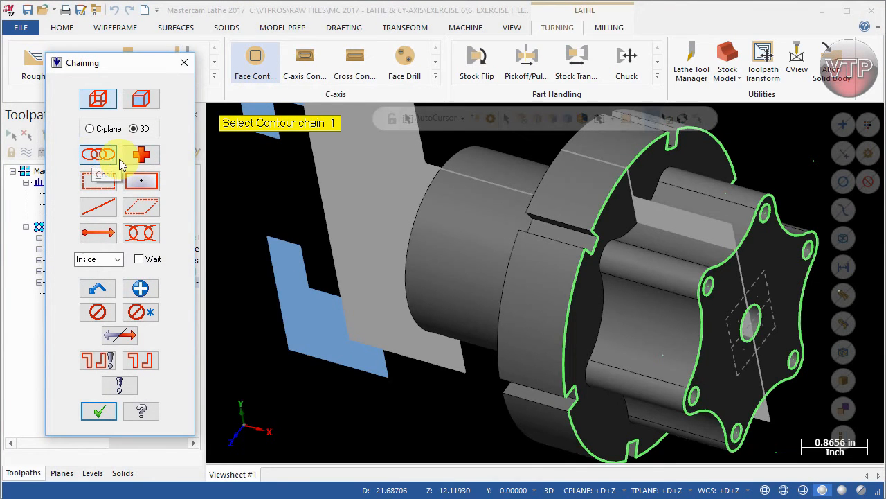
{"action": "left_click", "coordinate": [746, 225]}
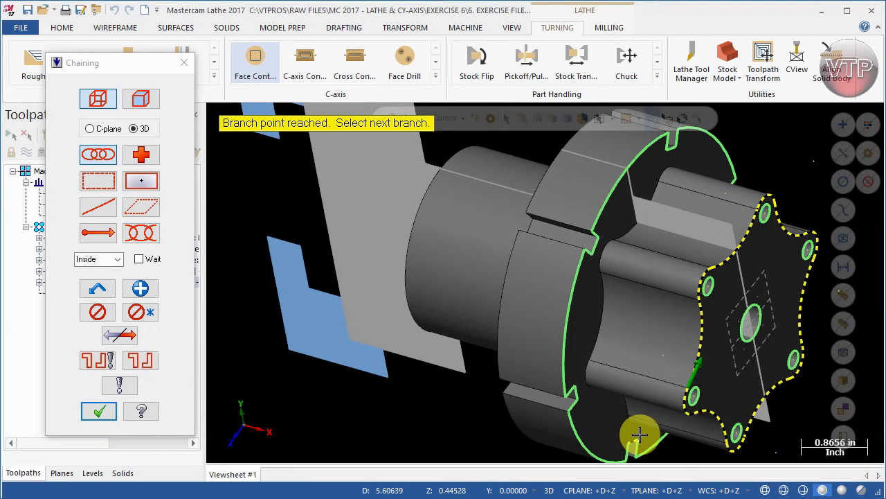
{"action": "mouse_move", "coordinate": [691, 388]}
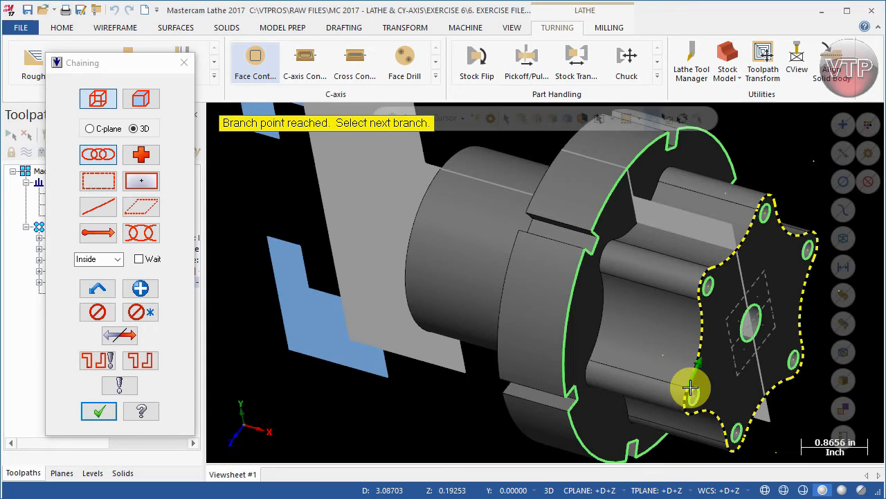
{"action": "mouse_move", "coordinate": [693, 368]}
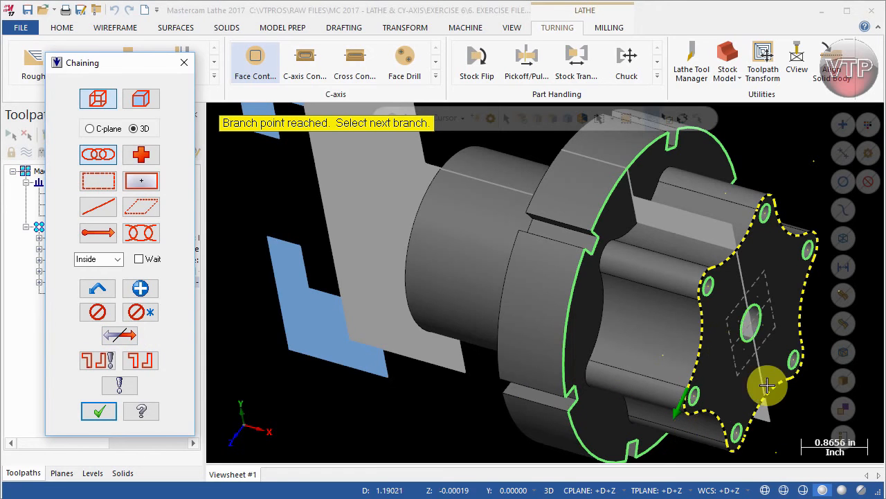
{"action": "mouse_move", "coordinate": [547, 366]}
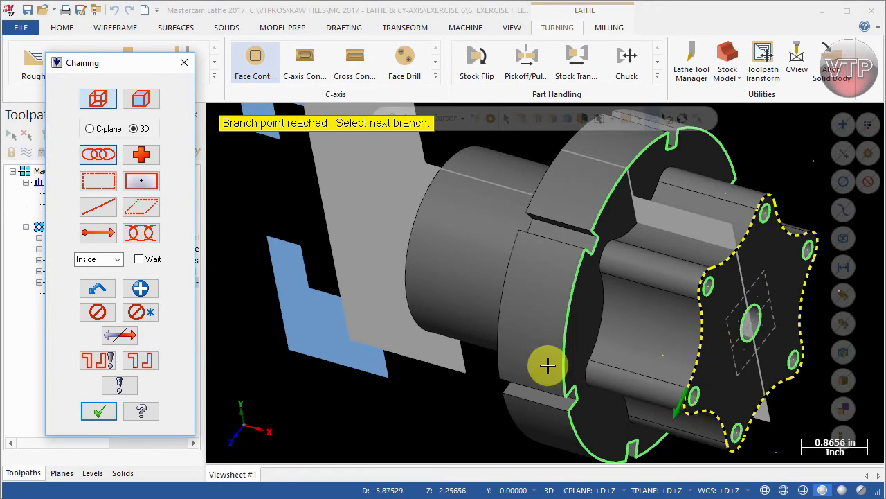
{"action": "left_click", "coordinate": [99, 410]}
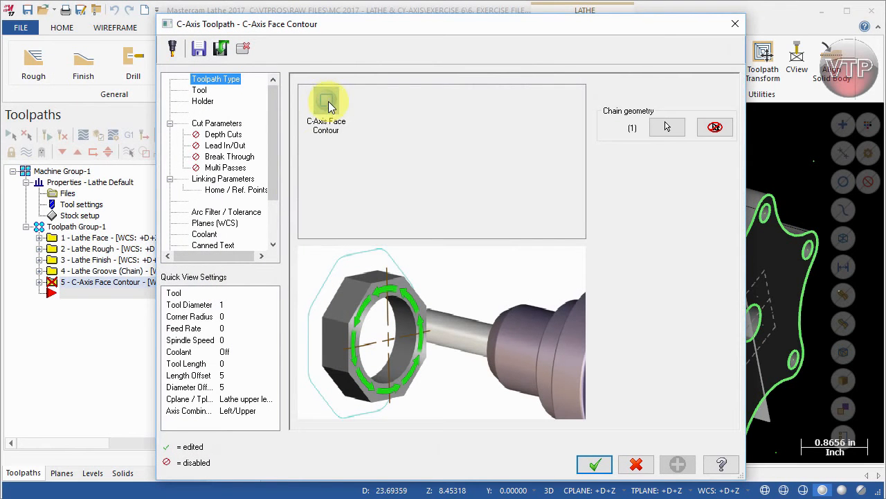
{"action": "mouse_move", "coordinate": [457, 128]}
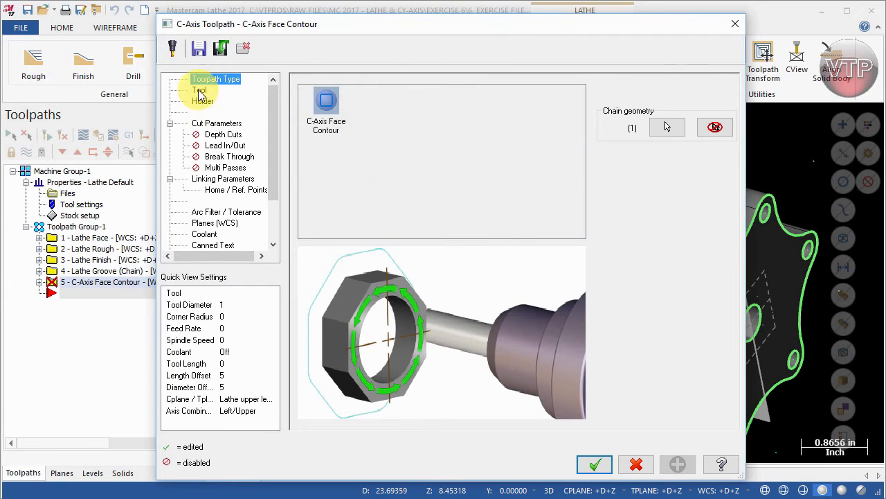
- Go to the face contour's Tool page and bring up the tool library
{"action": "left_click", "coordinate": [199, 89]}
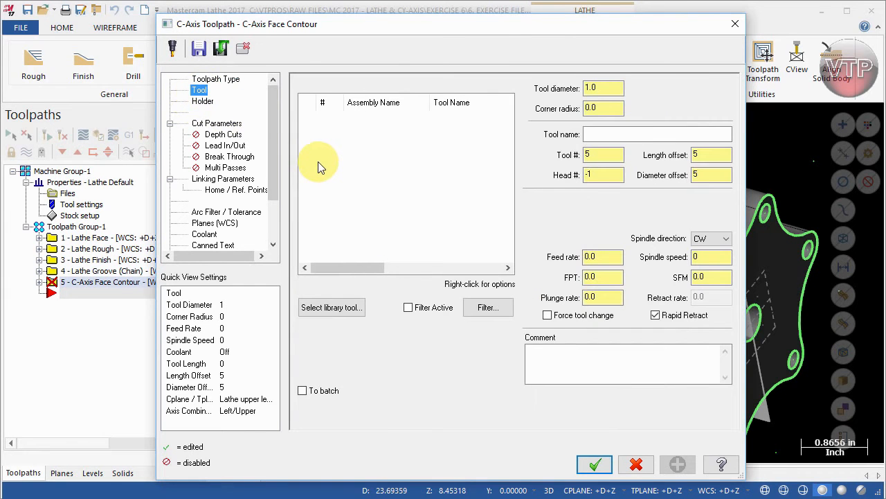
{"action": "mouse_move", "coordinate": [385, 223]}
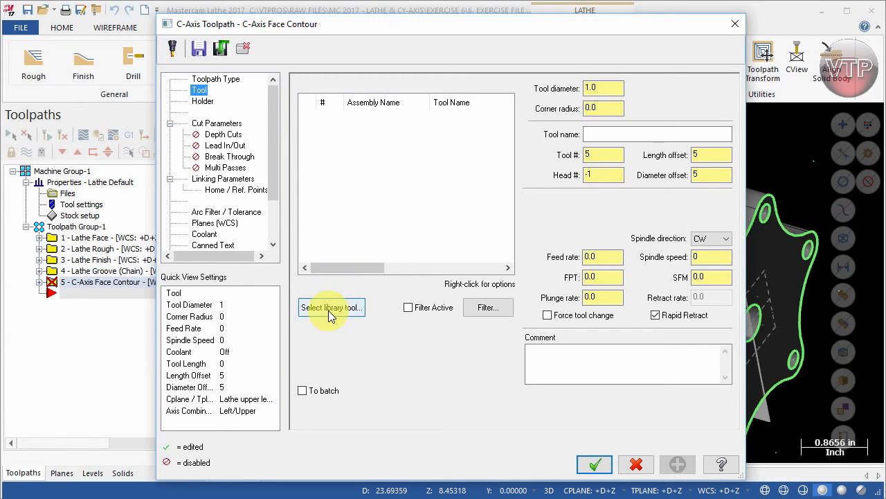
{"action": "left_click", "coordinate": [331, 308]}
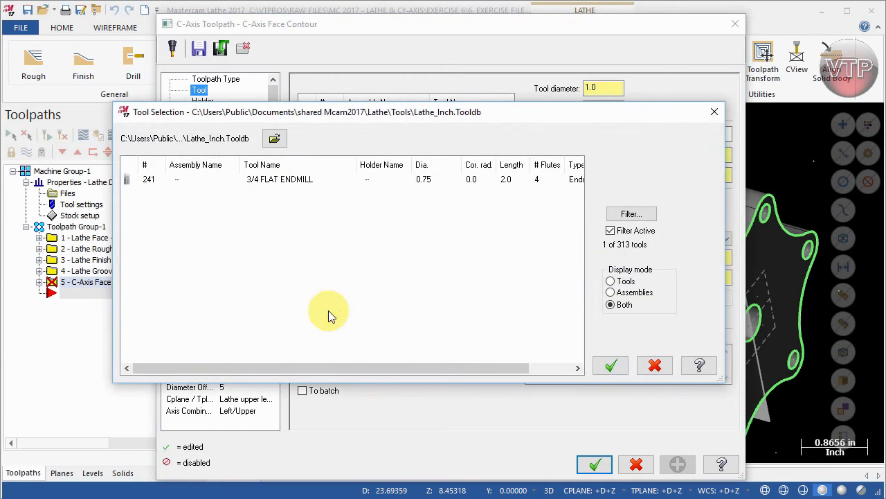
- Filter the library to 0.75-diameter flat endmills and assign the 3/4 FLAT ENDMILL
{"action": "left_click", "coordinate": [631, 213]}
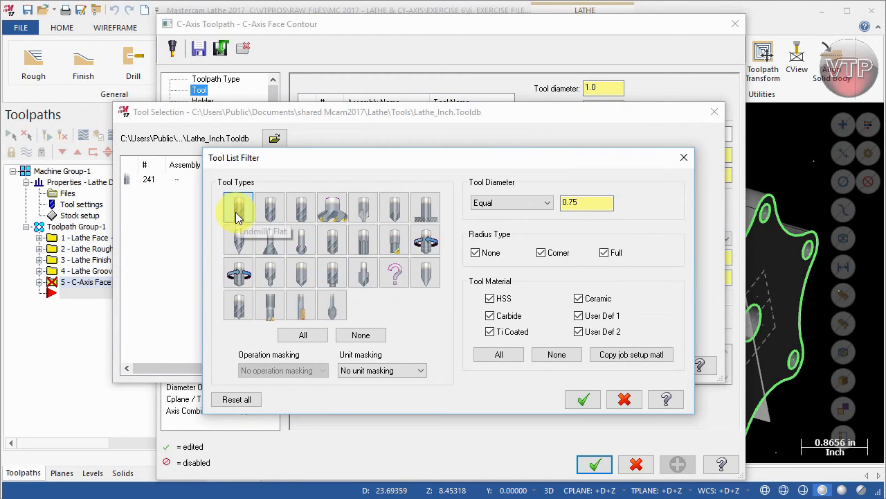
{"action": "mouse_move", "coordinate": [238, 305]}
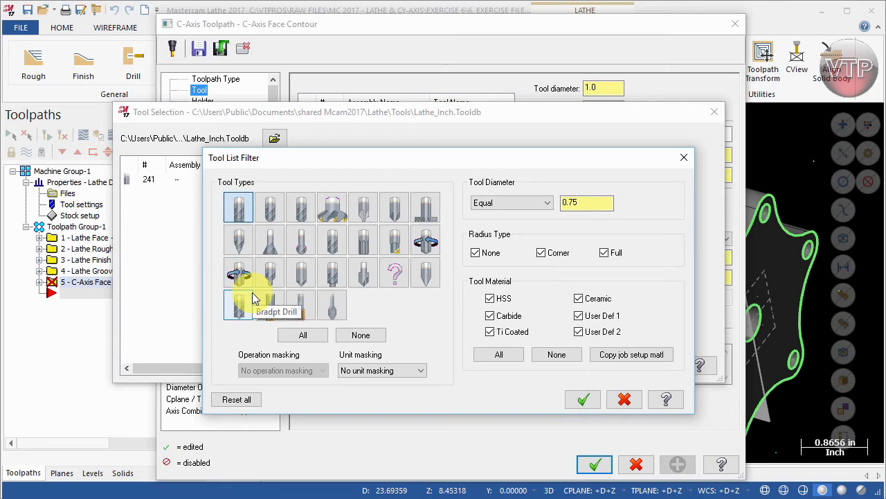
{"action": "mouse_move", "coordinate": [261, 305]}
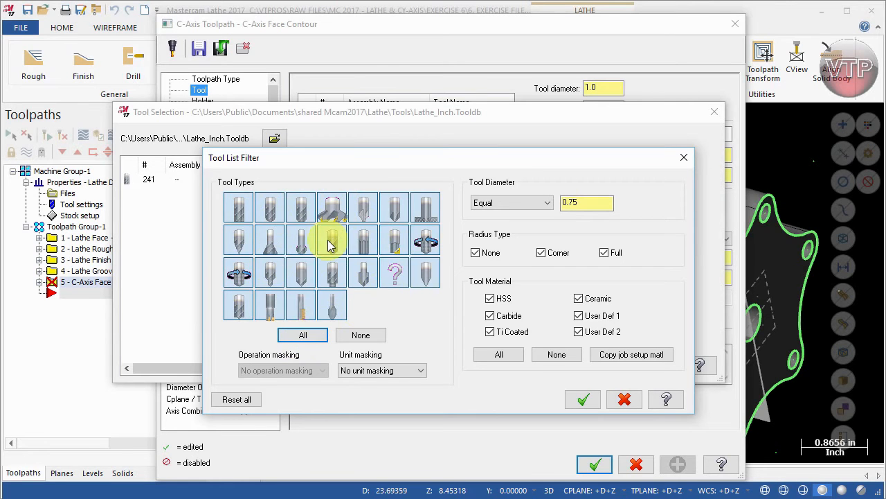
{"action": "left_click", "coordinate": [360, 334]}
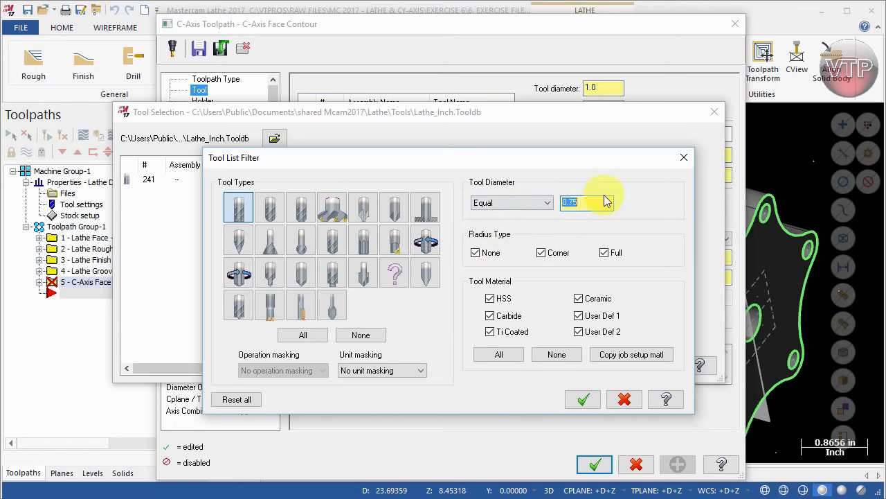
{"action": "mouse_move", "coordinate": [595, 377]}
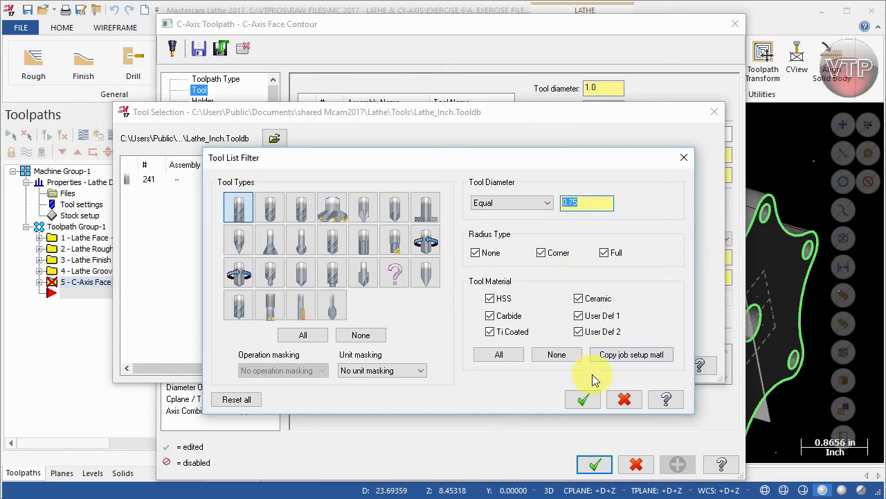
{"action": "left_click", "coordinate": [581, 399]}
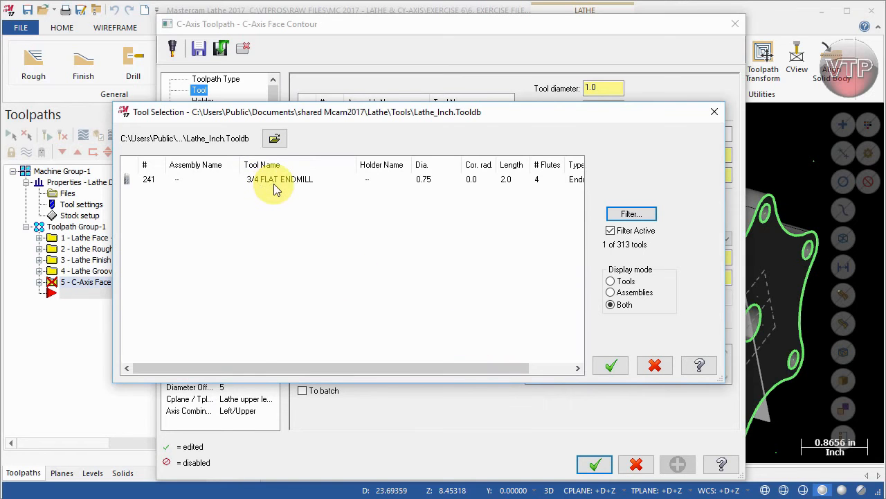
{"action": "left_click", "coordinate": [280, 179]}
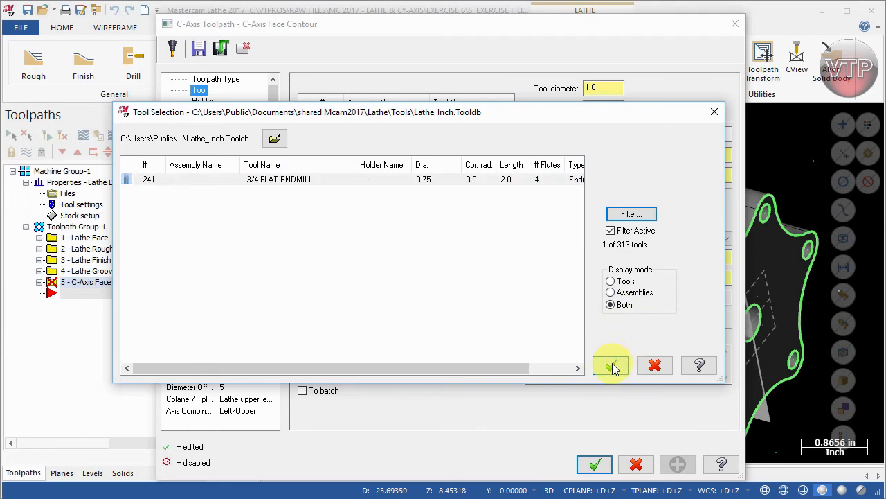
{"action": "left_click", "coordinate": [612, 365]}
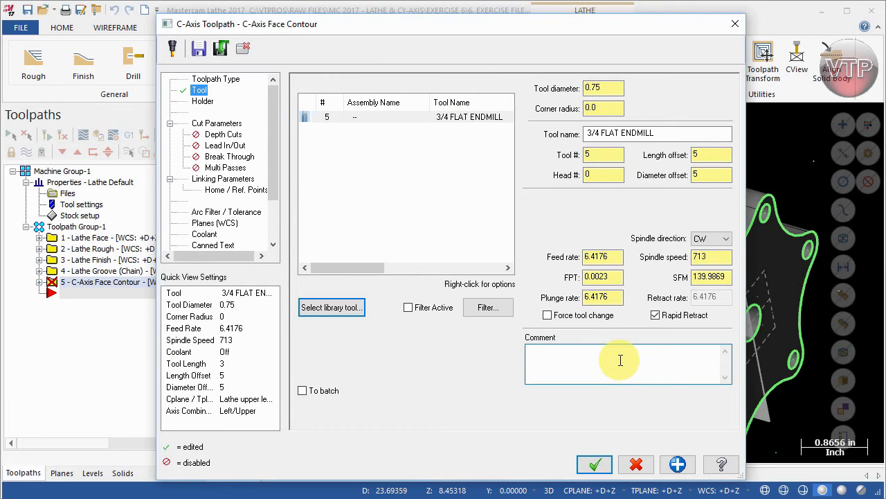
- Enter the comment 'c-axis FACE CONTOUR' and move to the Holder page
{"action": "type", "text": "c-"}
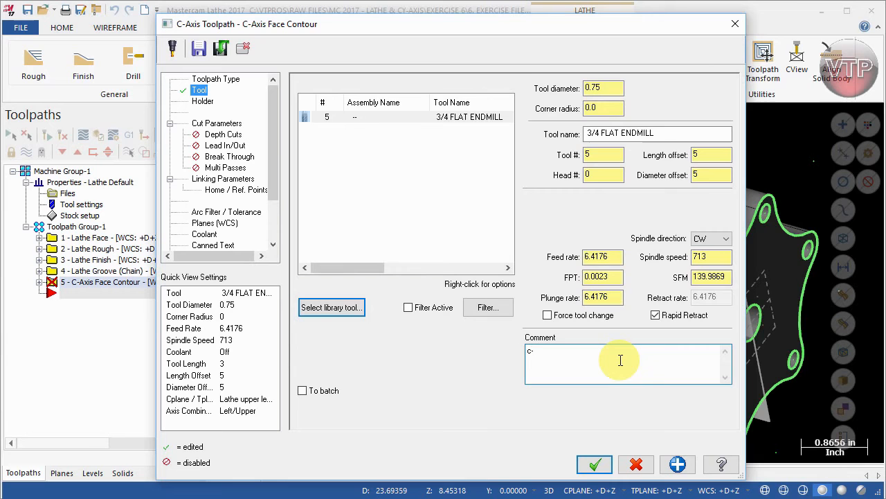
{"action": "type", "text": "axis"}
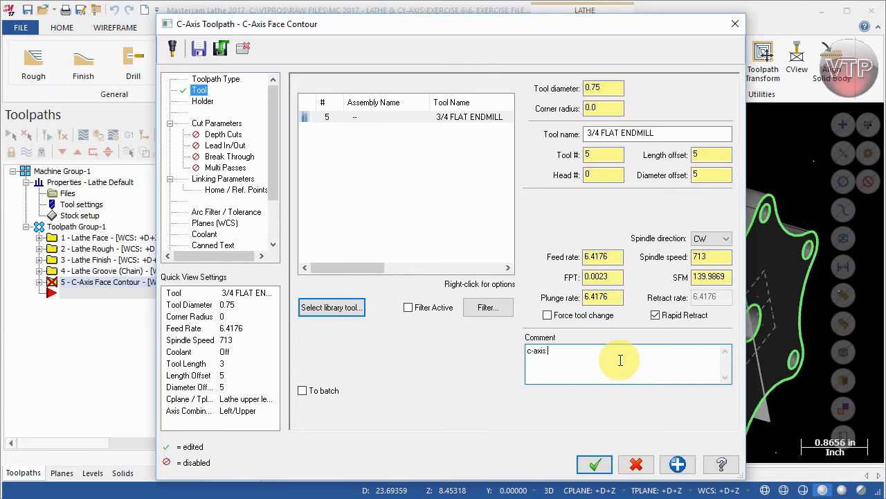
{"action": "type", "text": "FACE CO"}
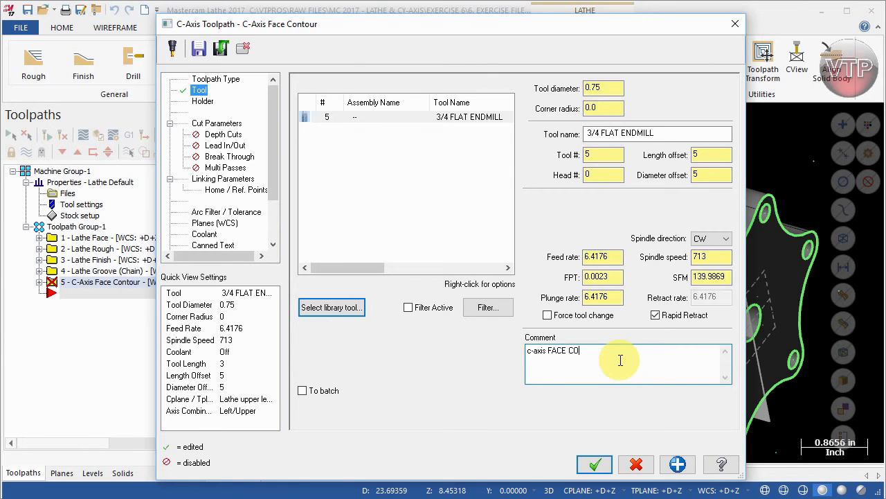
{"action": "type", "text": "NTOUR"}
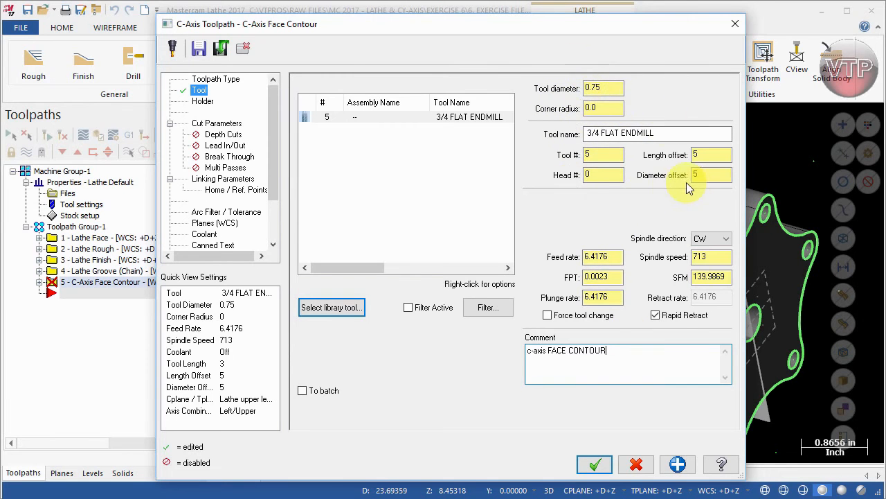
{"action": "mouse_move", "coordinate": [617, 332]}
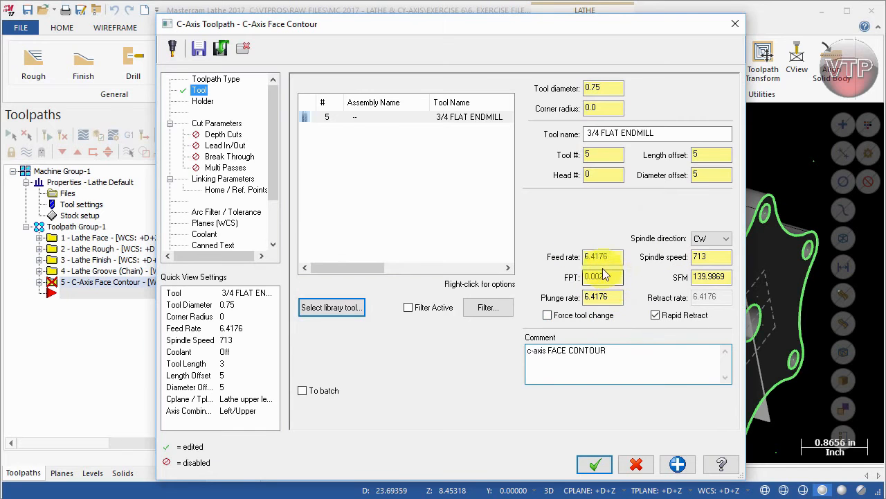
{"action": "left_click", "coordinate": [202, 99]}
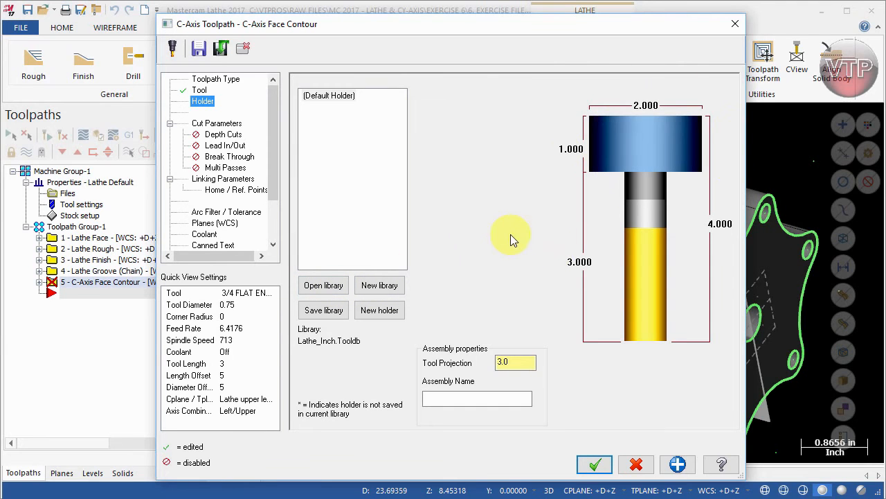
- Show the face contour's Cut Parameters page
{"action": "left_click", "coordinate": [216, 124]}
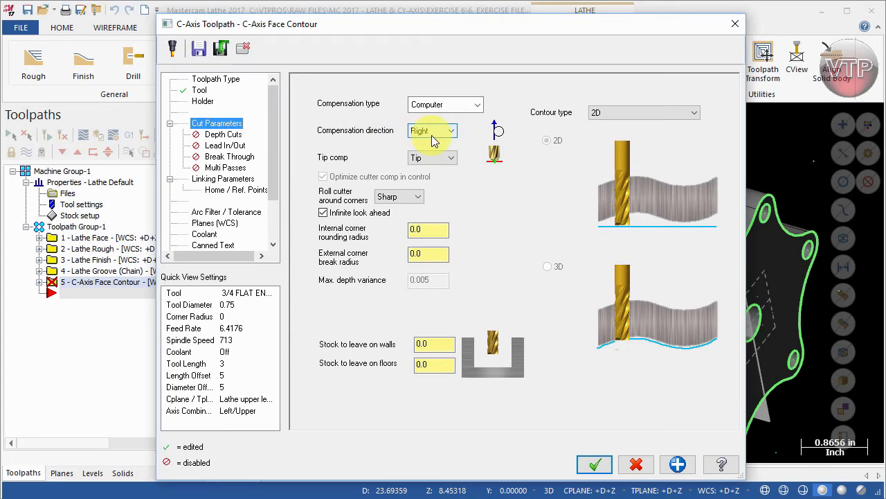
{"action": "left_click", "coordinate": [452, 130]}
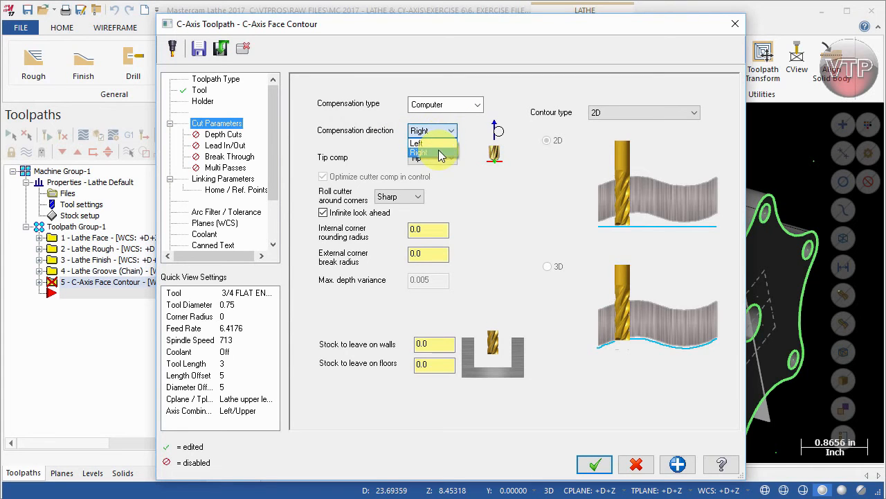
{"action": "left_click", "coordinate": [429, 157]}
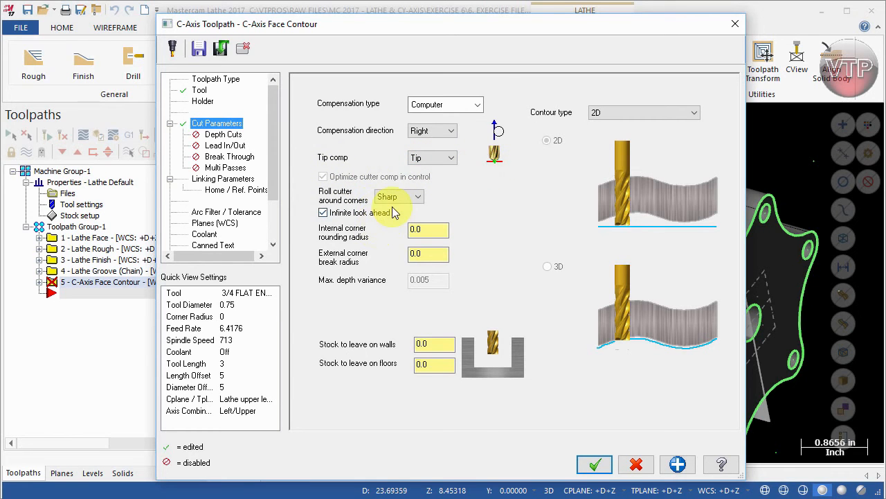
{"action": "mouse_move", "coordinate": [382, 294]}
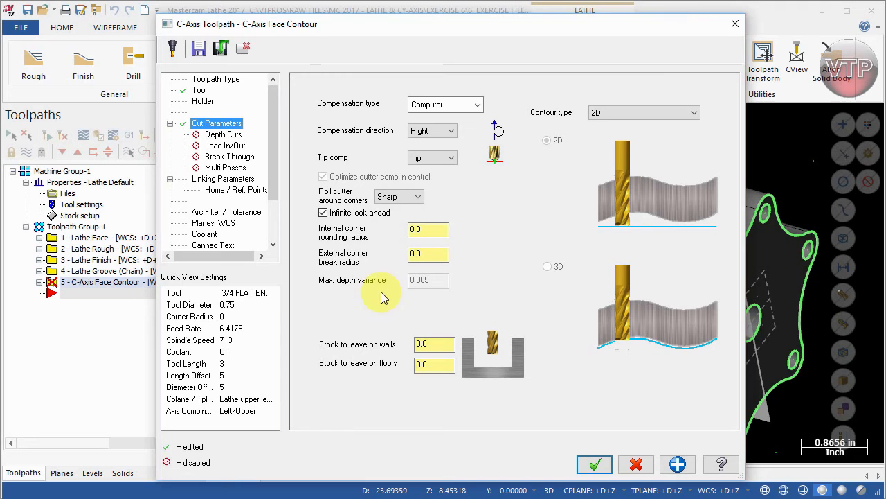
{"action": "mouse_move", "coordinate": [343, 246]}
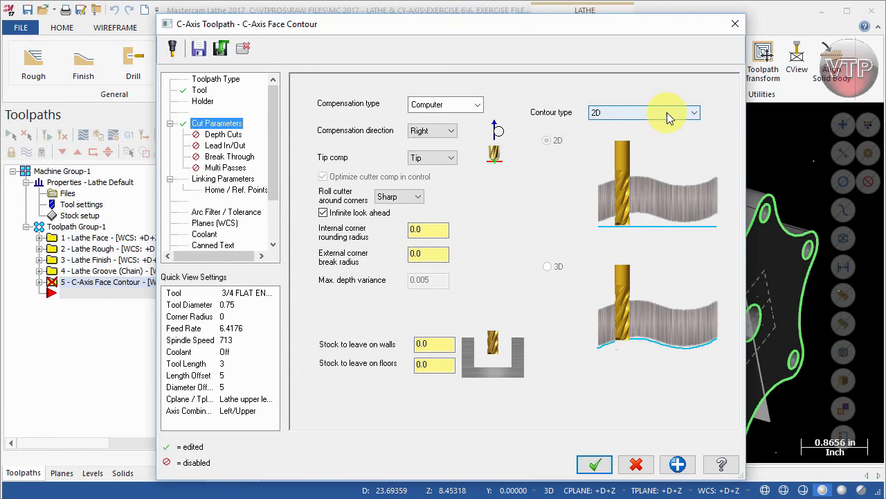
- Cycle the contour type through 2D chamfer, Ramp, Remachining and Oscillate
{"action": "left_click", "coordinate": [692, 112]}
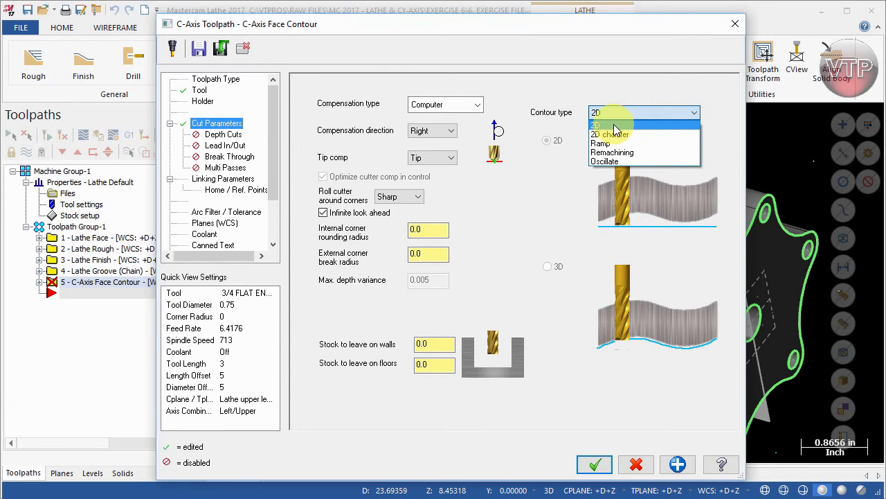
{"action": "left_click", "coordinate": [596, 125]}
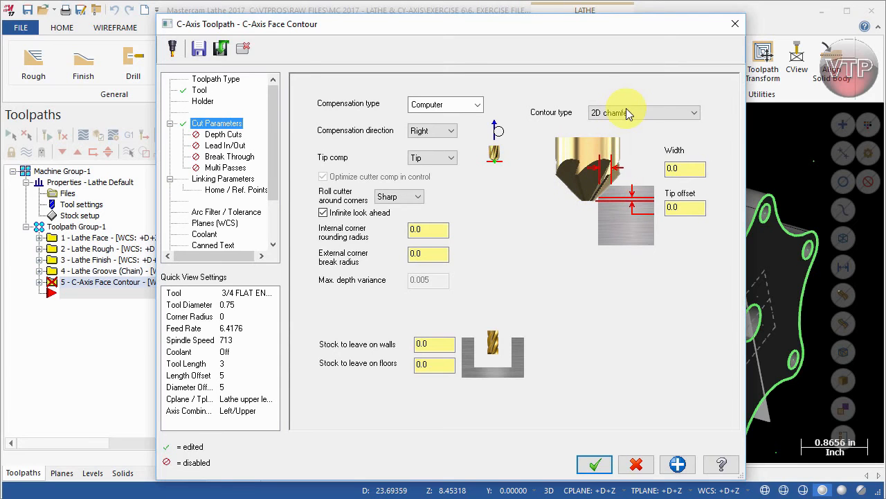
{"action": "left_click", "coordinate": [643, 112]}
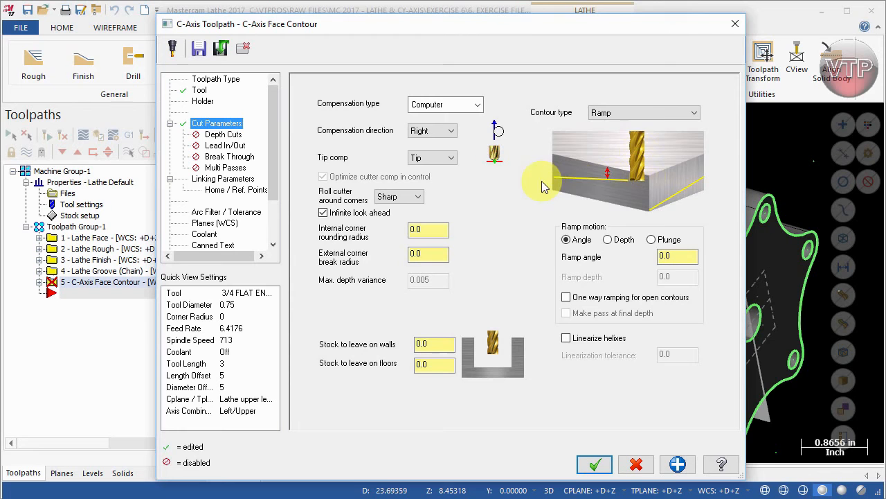
{"action": "left_click", "coordinate": [691, 112]}
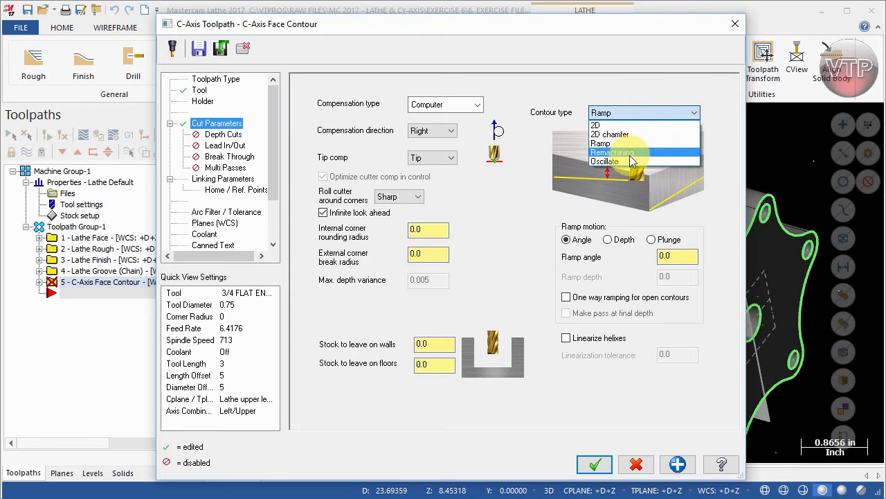
{"action": "left_click", "coordinate": [612, 151]}
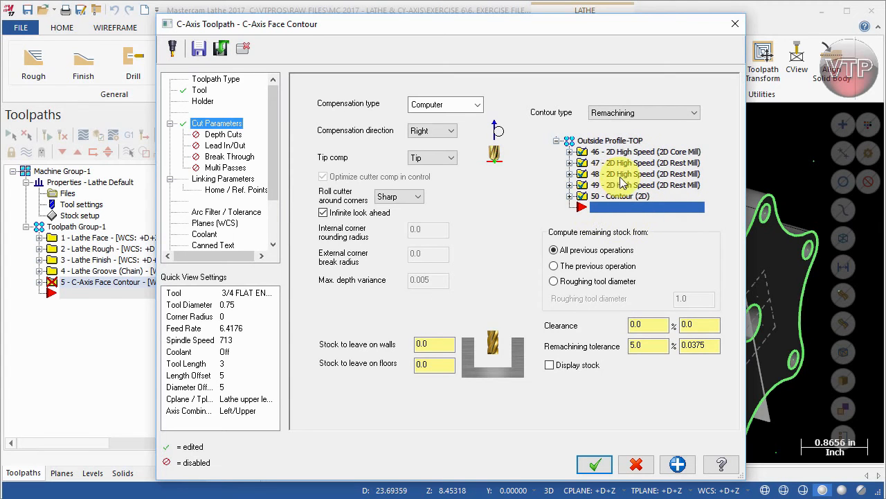
{"action": "mouse_move", "coordinate": [618, 274]}
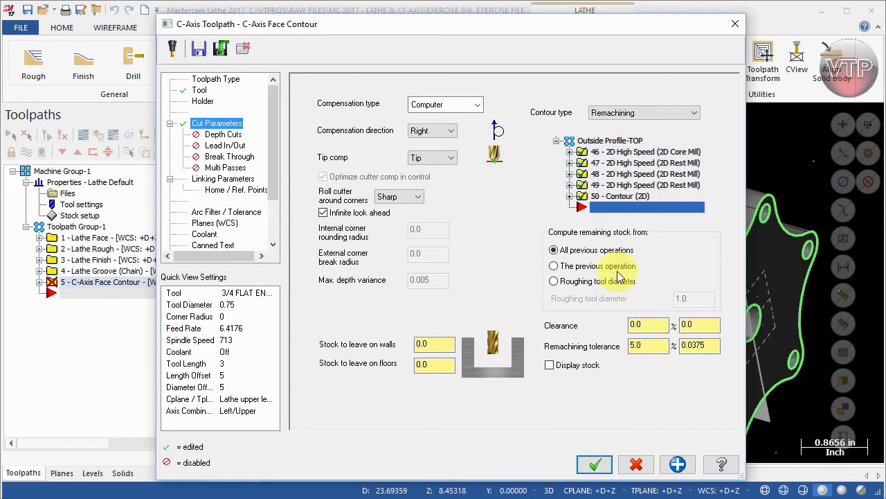
{"action": "left_click", "coordinate": [643, 112]}
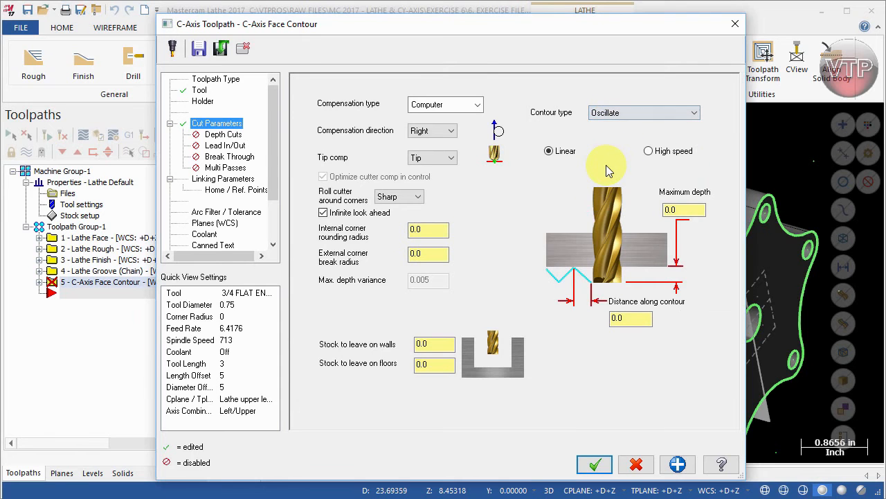
{"action": "mouse_move", "coordinate": [603, 284]}
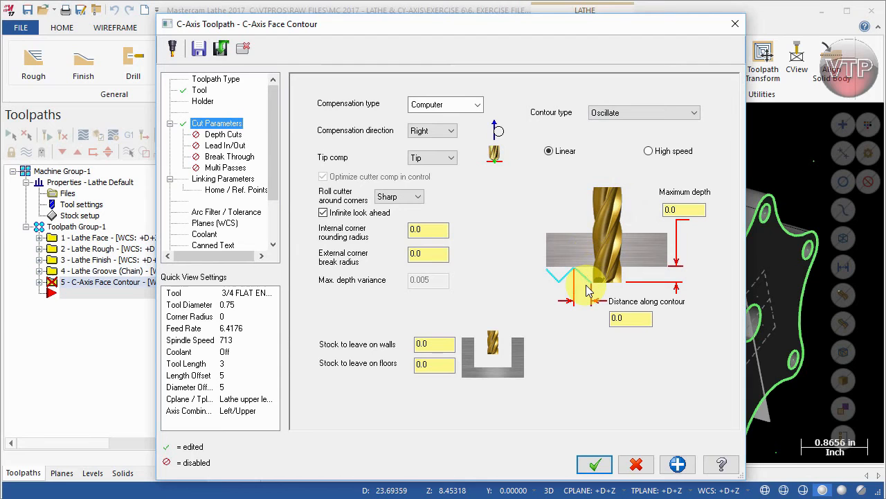
{"action": "mouse_move", "coordinate": [626, 200]}
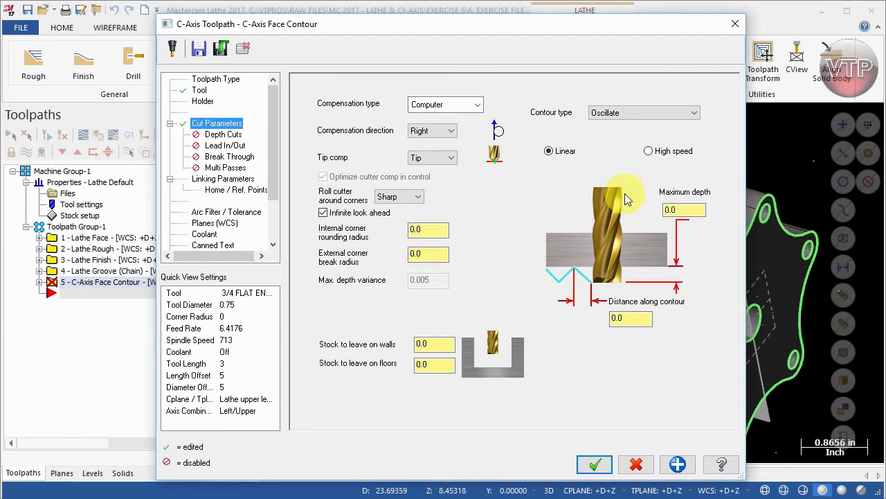
{"action": "mouse_move", "coordinate": [612, 210]}
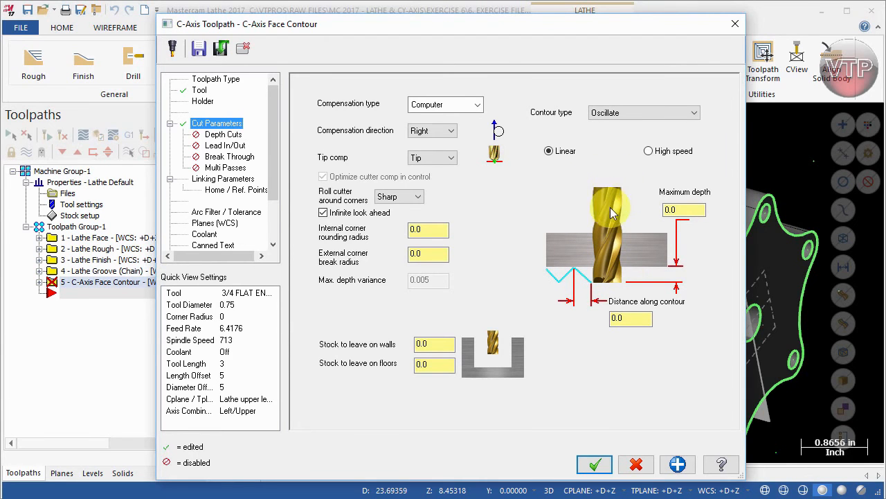
{"action": "mouse_move", "coordinate": [607, 284]}
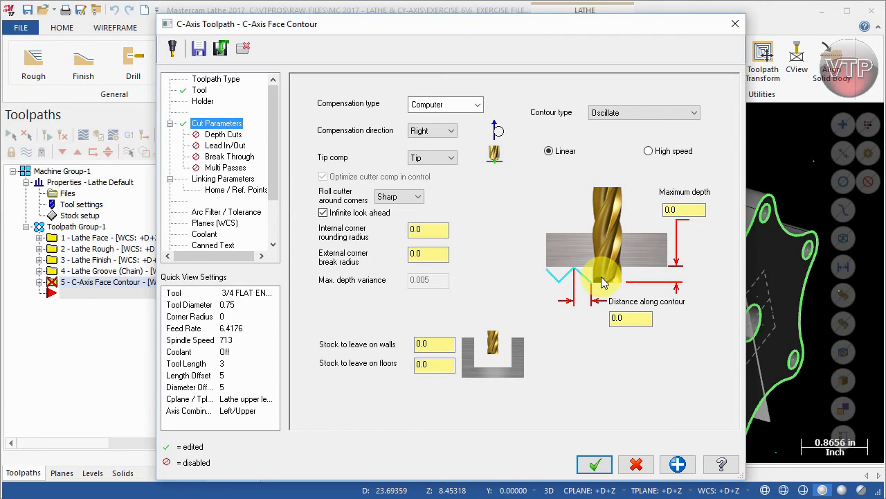
{"action": "mouse_move", "coordinate": [602, 238]}
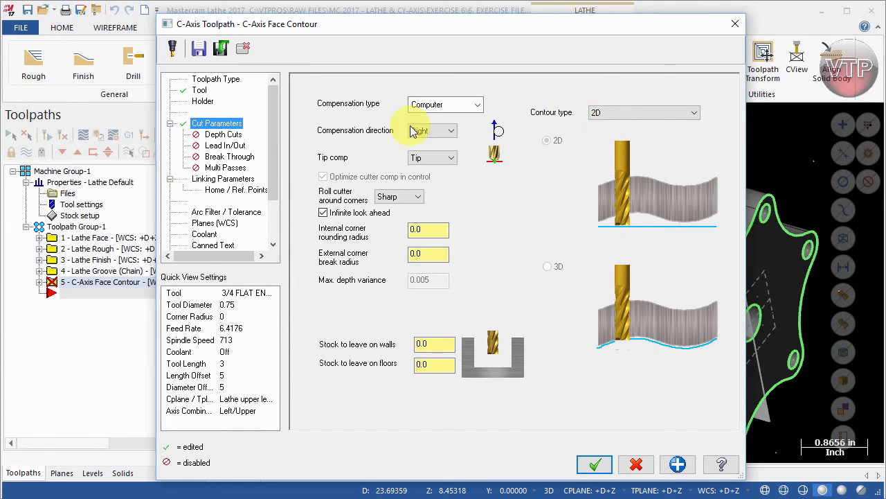
- Enable depth cuts: 0.375 max rough step, 1 finish cut of 0.050, keep tool down
{"action": "left_click", "coordinate": [223, 133]}
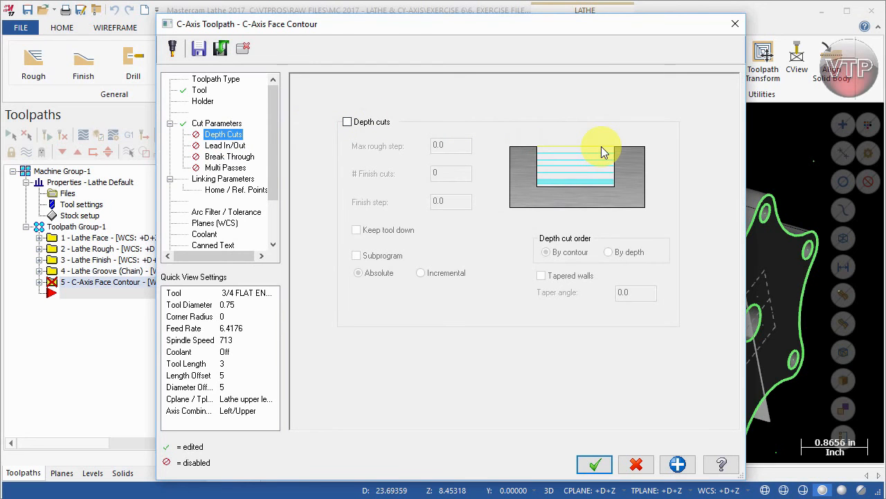
{"action": "mouse_move", "coordinate": [598, 171]}
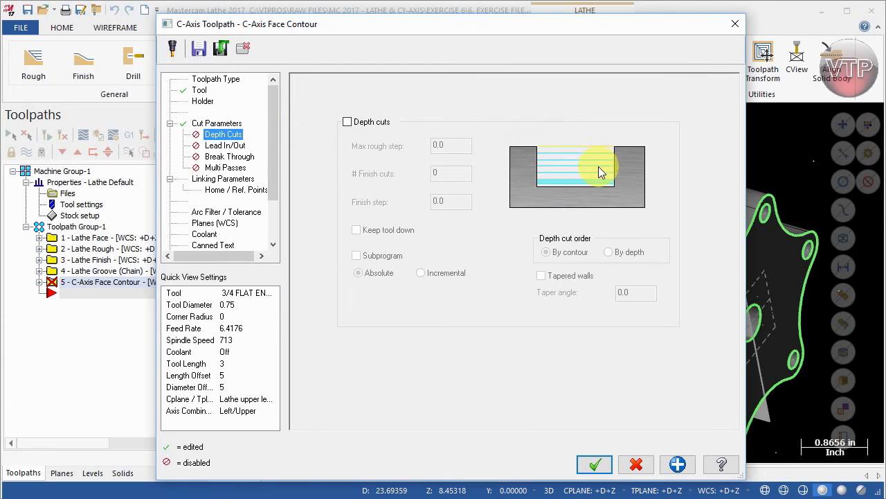
{"action": "left_click", "coordinate": [347, 122]}
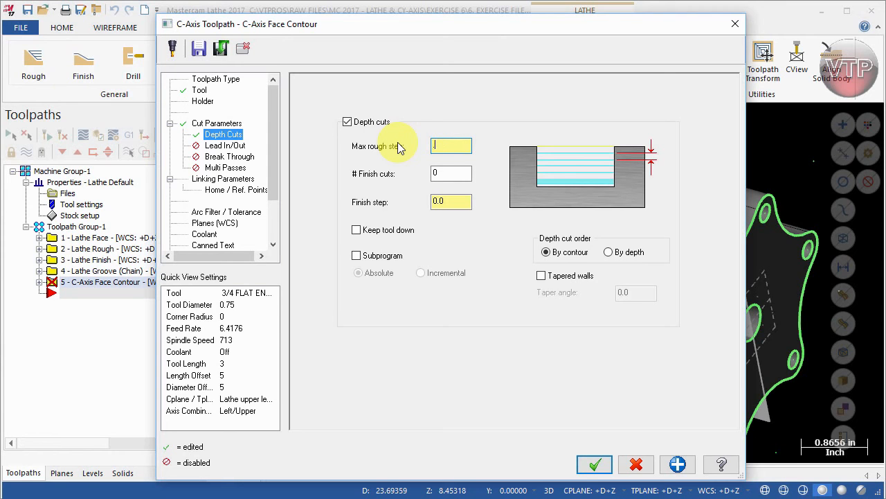
{"action": "type", "text": ".375"}
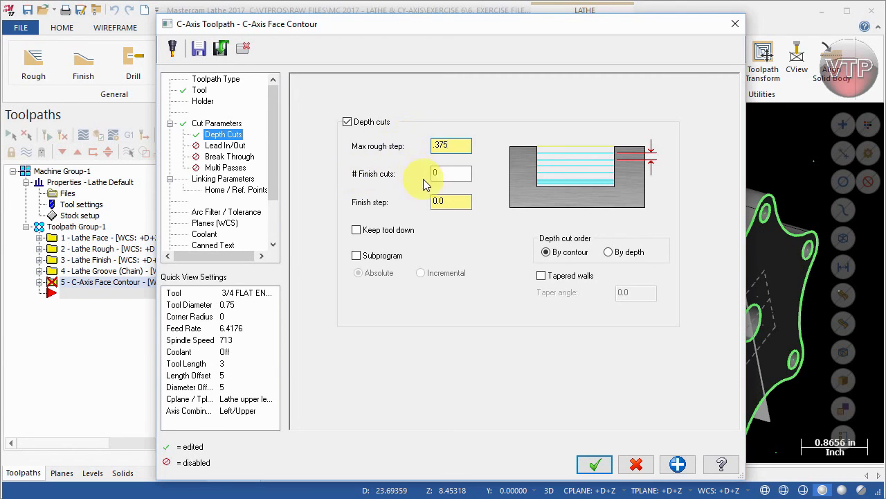
{"action": "left_click", "coordinate": [452, 173]}
{"action": "type", "text": "1"}
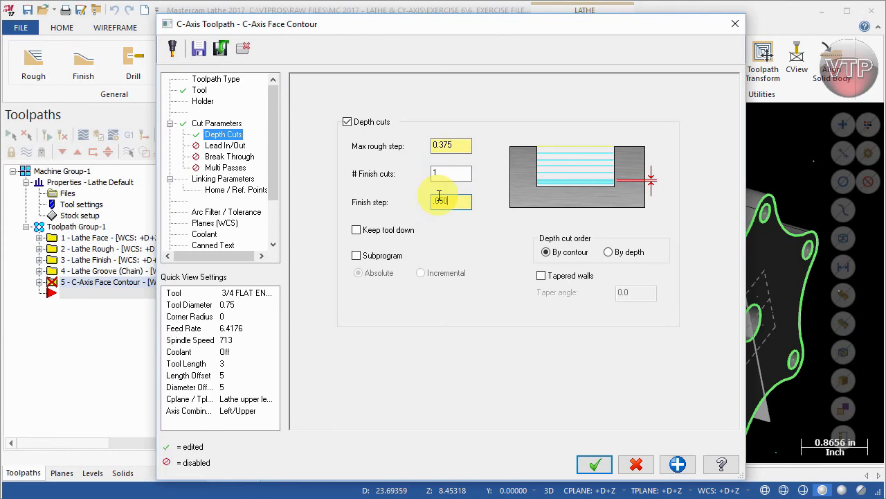
{"action": "type", "text": ".050"}
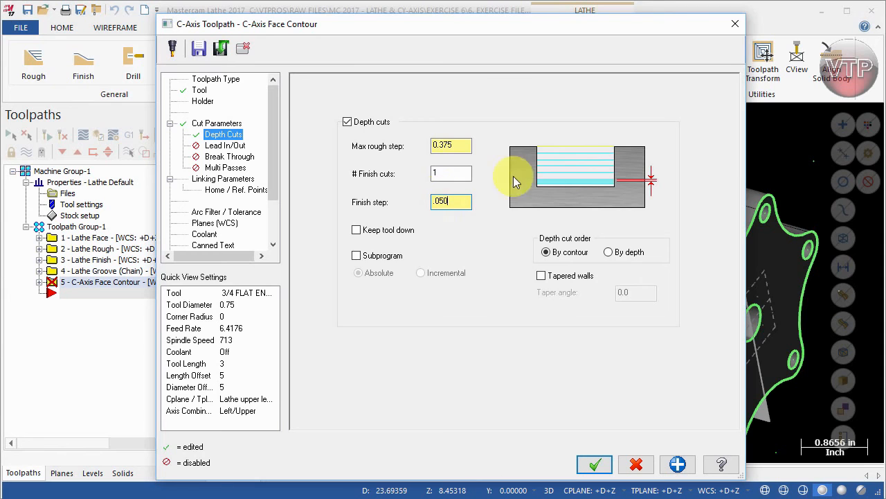
{"action": "left_click", "coordinate": [356, 229]}
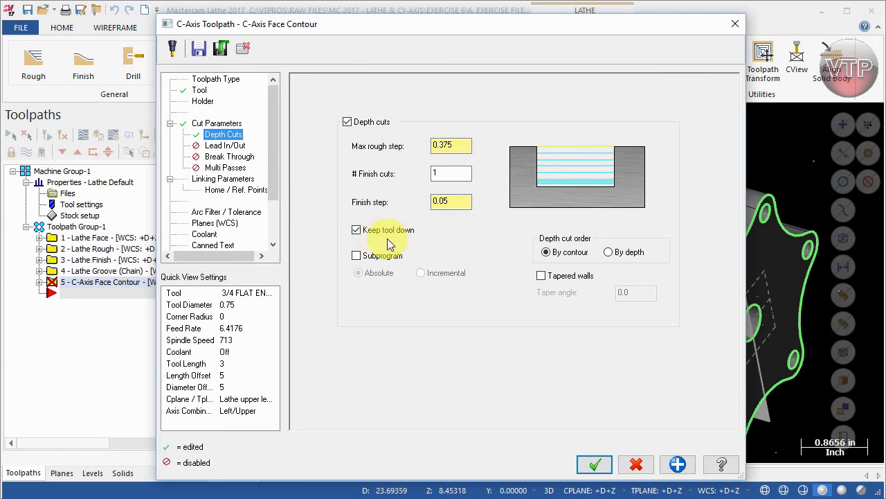
{"action": "mouse_move", "coordinate": [559, 108]}
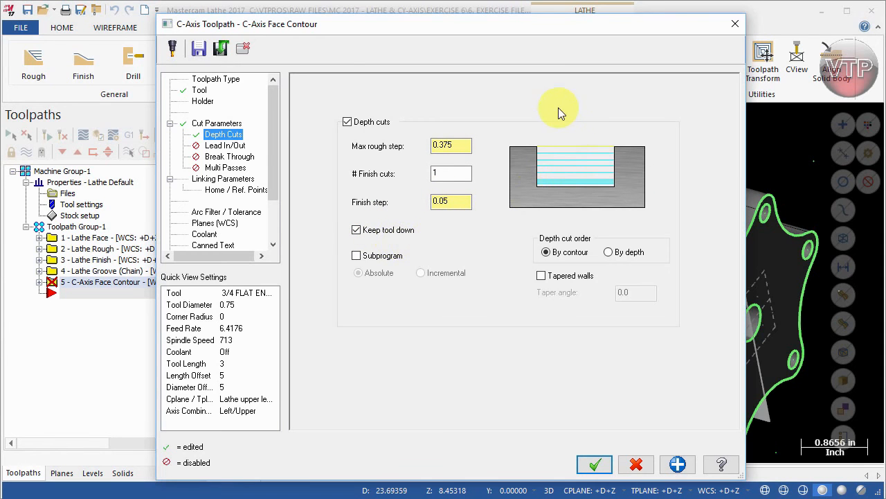
{"action": "mouse_move", "coordinate": [554, 152]}
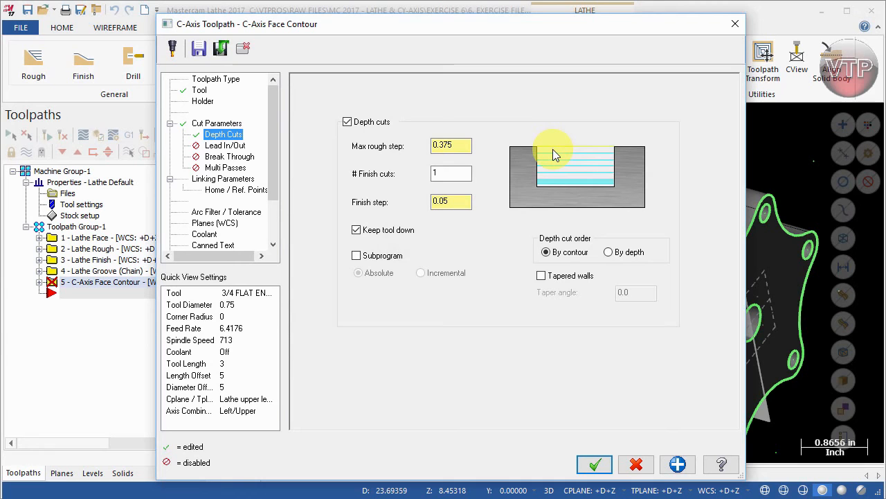
{"action": "mouse_move", "coordinate": [557, 127]}
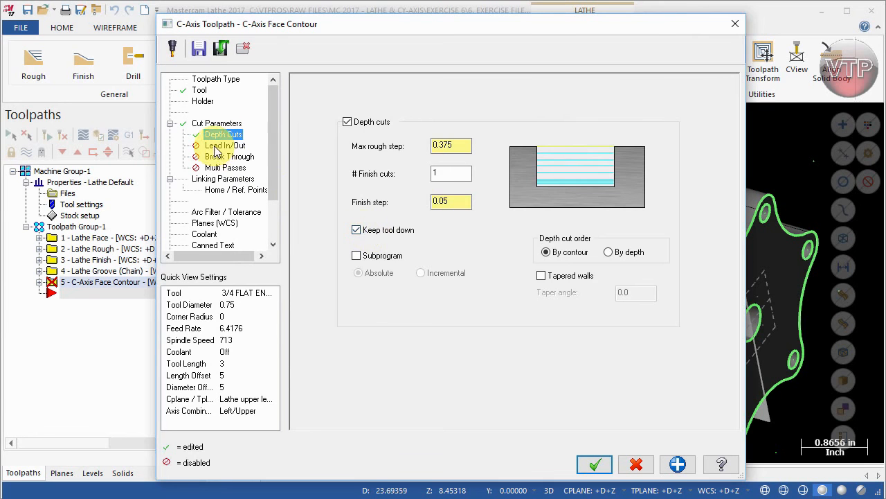
- Review Lead In/Out, Break Through and Multi Passes pages, leaving them disabled
{"action": "left_click", "coordinate": [224, 146]}
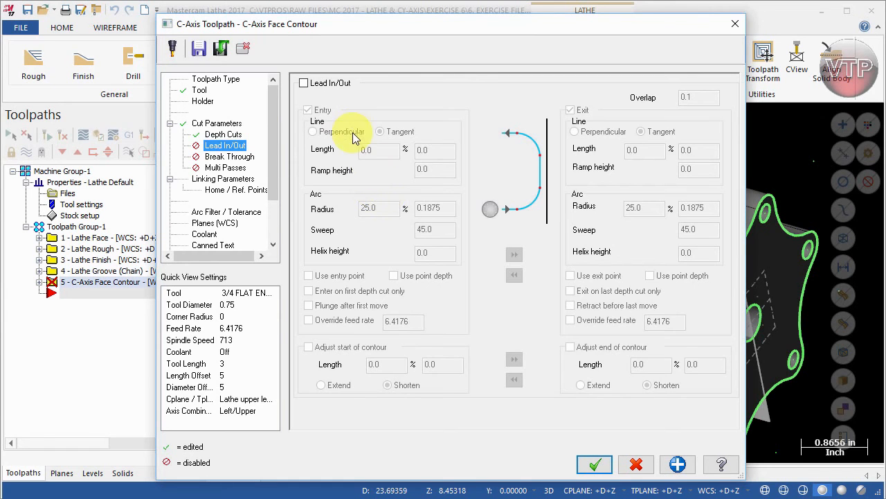
{"action": "left_click", "coordinate": [230, 155]}
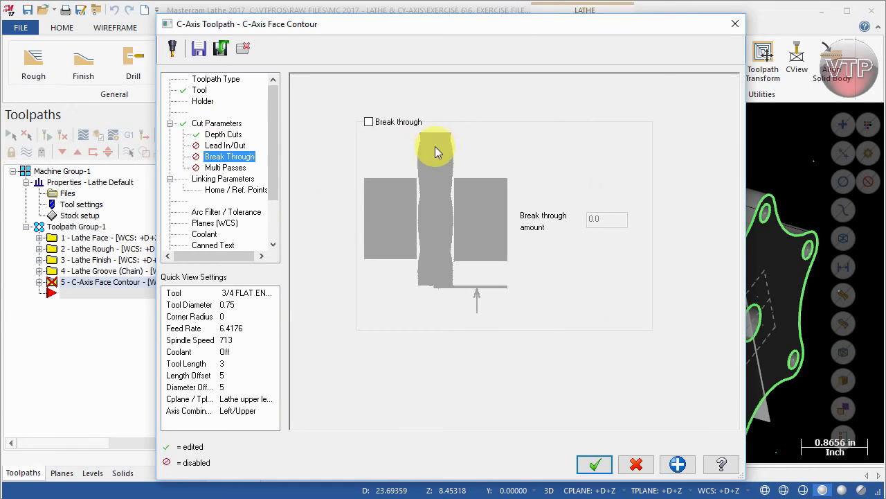
{"action": "mouse_move", "coordinate": [459, 298]}
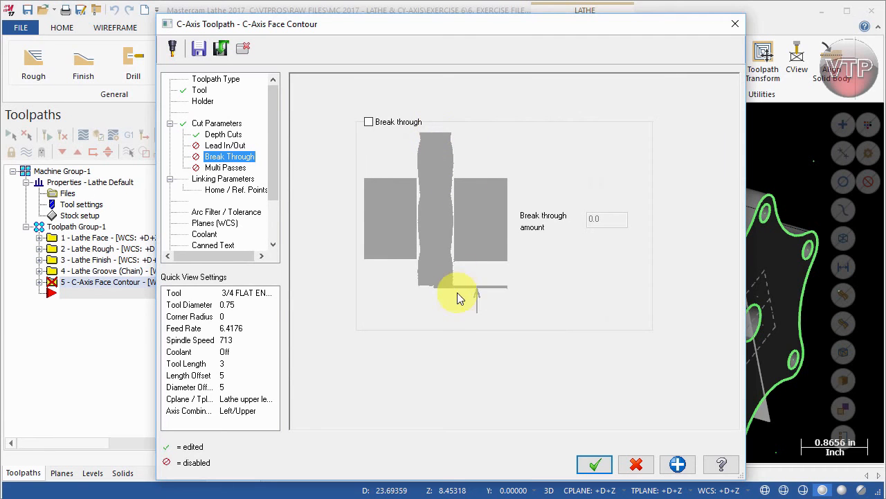
{"action": "mouse_move", "coordinate": [427, 238]}
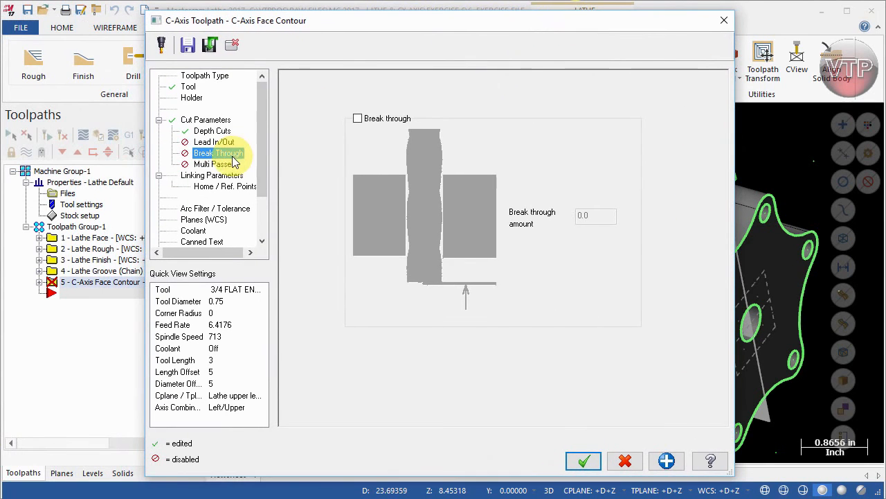
{"action": "left_click", "coordinate": [215, 163]}
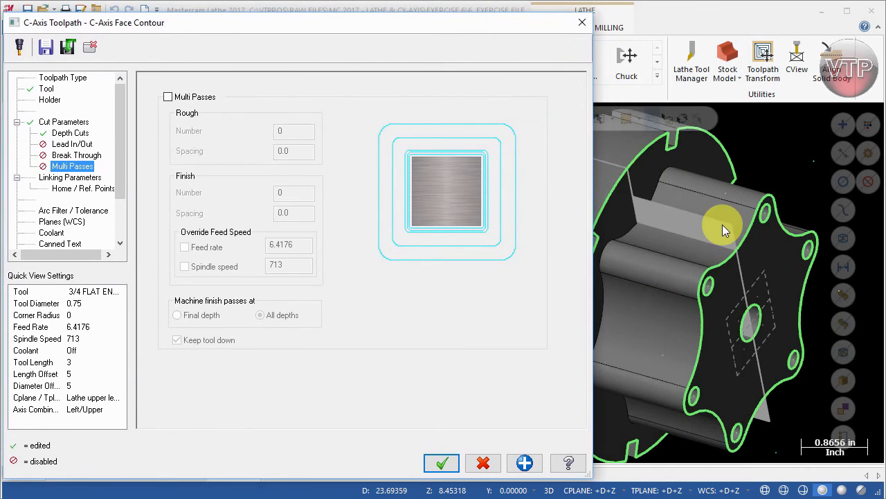
{"action": "mouse_move", "coordinate": [732, 229]}
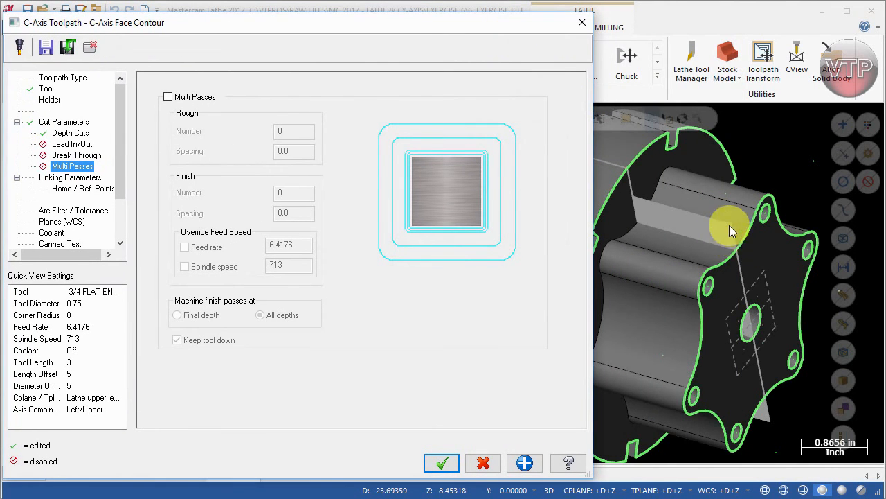
{"action": "mouse_move", "coordinate": [732, 208]}
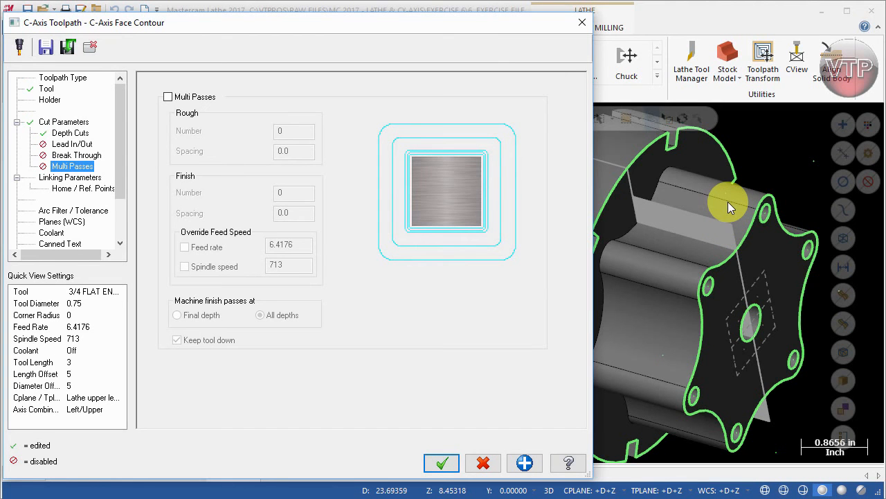
{"action": "mouse_move", "coordinate": [727, 206]}
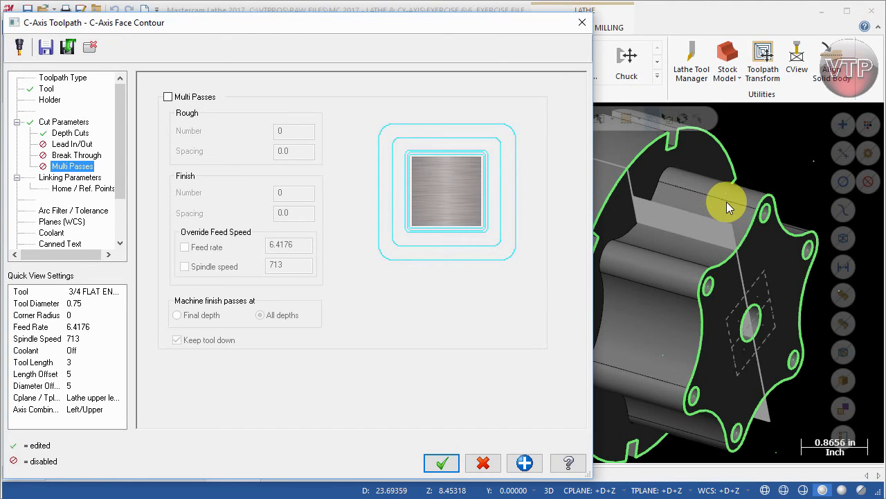
{"action": "mouse_move", "coordinate": [693, 284]}
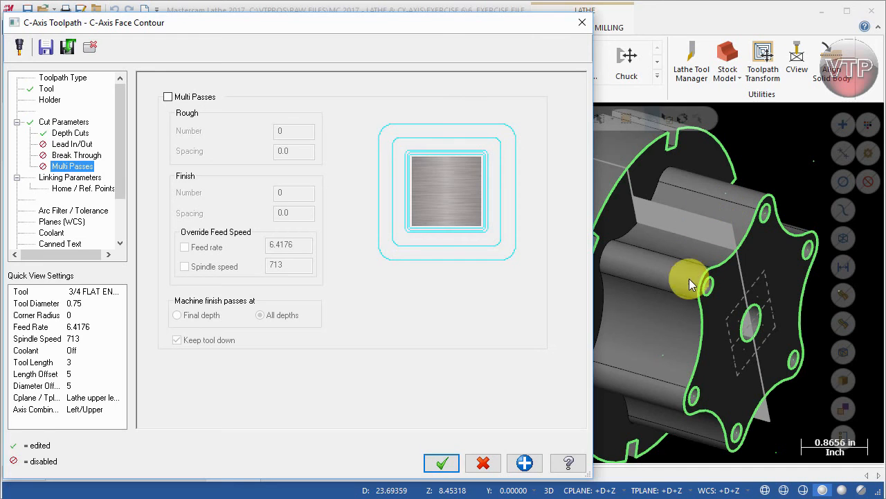
{"action": "mouse_move", "coordinate": [734, 259]}
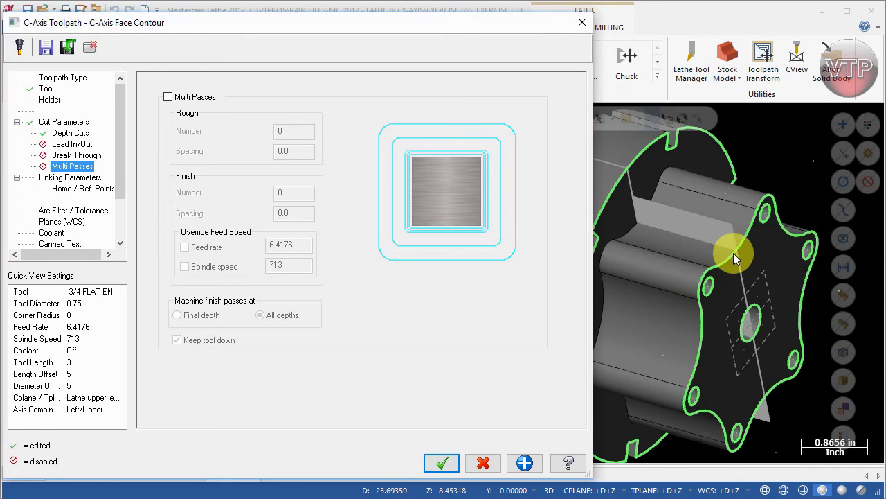
{"action": "mouse_move", "coordinate": [620, 232]}
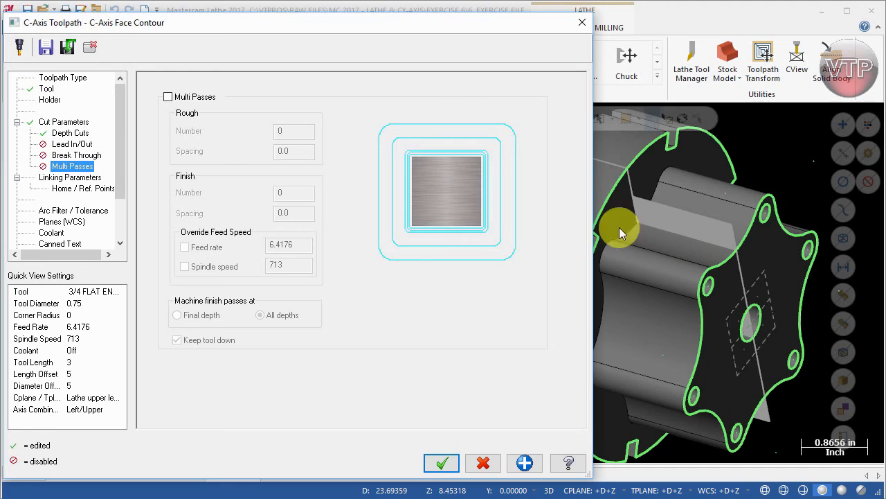
{"action": "mouse_move", "coordinate": [736, 218]}
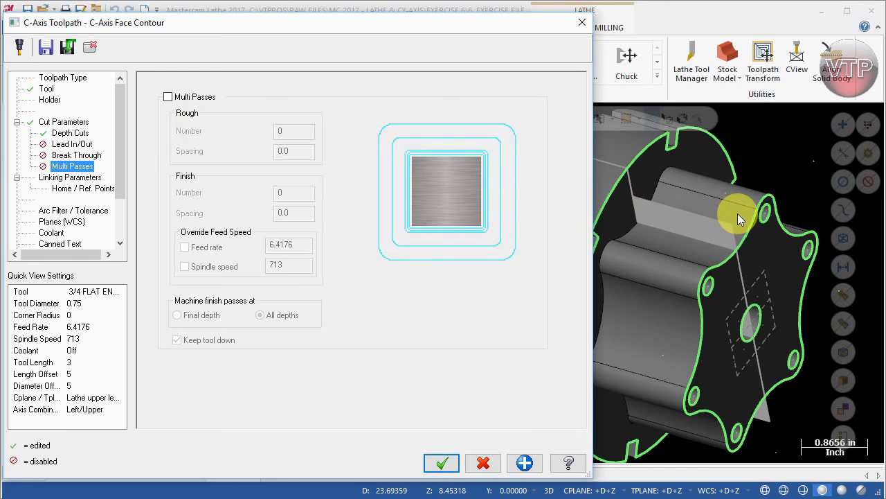
{"action": "mouse_move", "coordinate": [737, 238]}
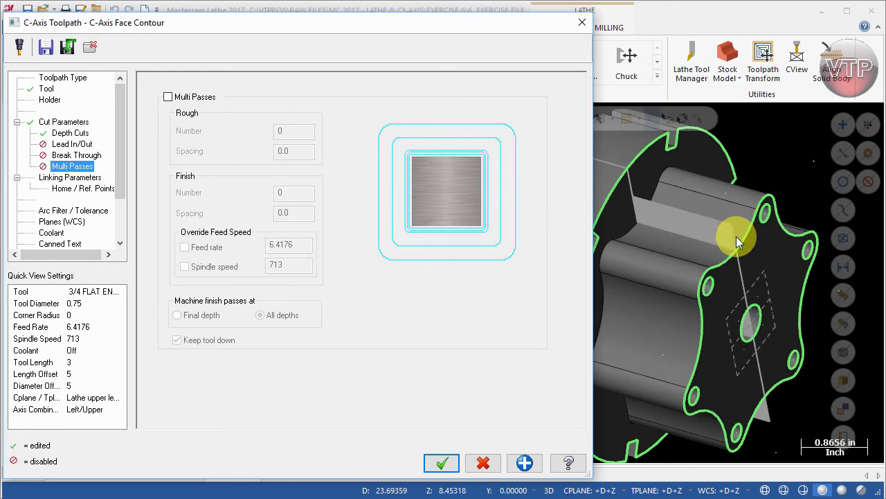
{"action": "mouse_move", "coordinate": [731, 233]}
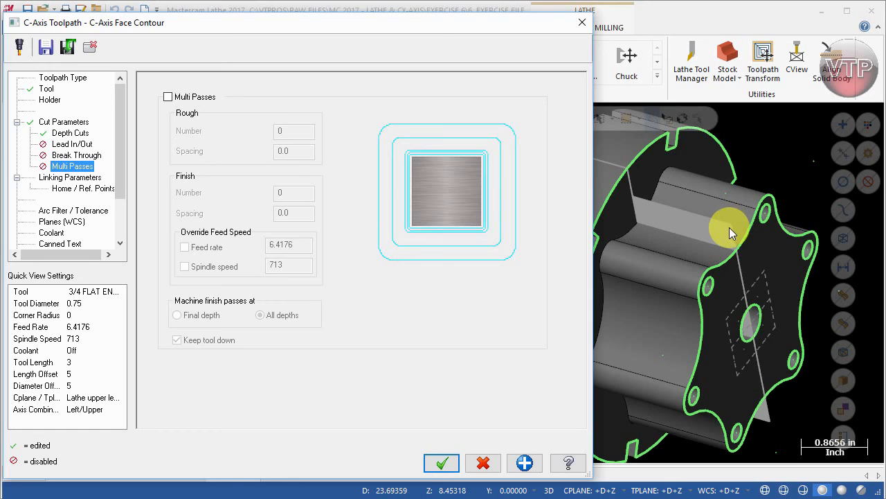
{"action": "mouse_move", "coordinate": [736, 248]}
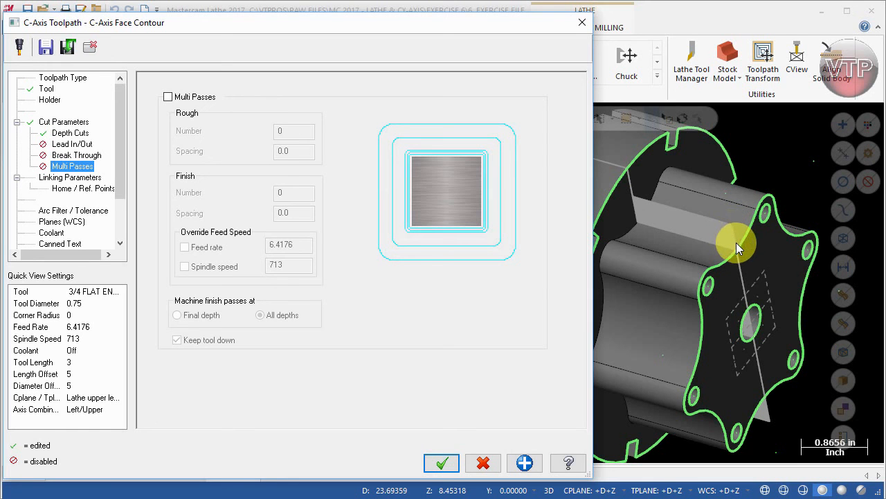
{"action": "mouse_move", "coordinate": [736, 252]}
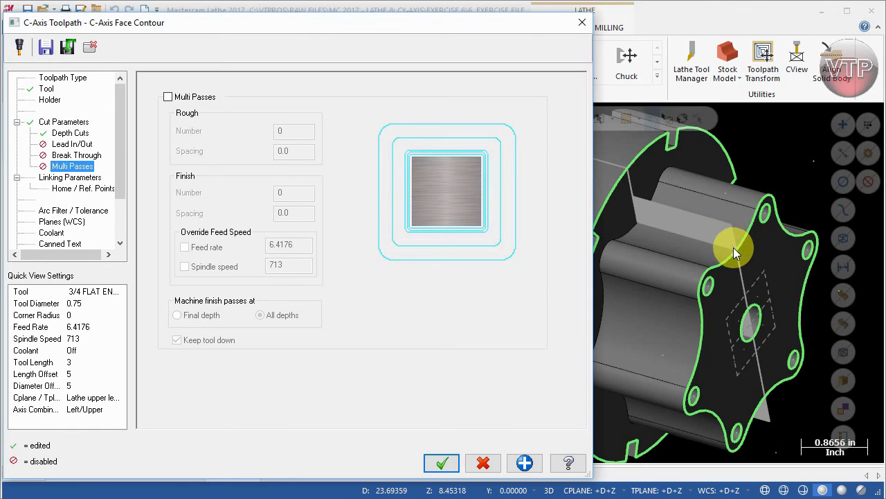
{"action": "mouse_move", "coordinate": [310, 29]}
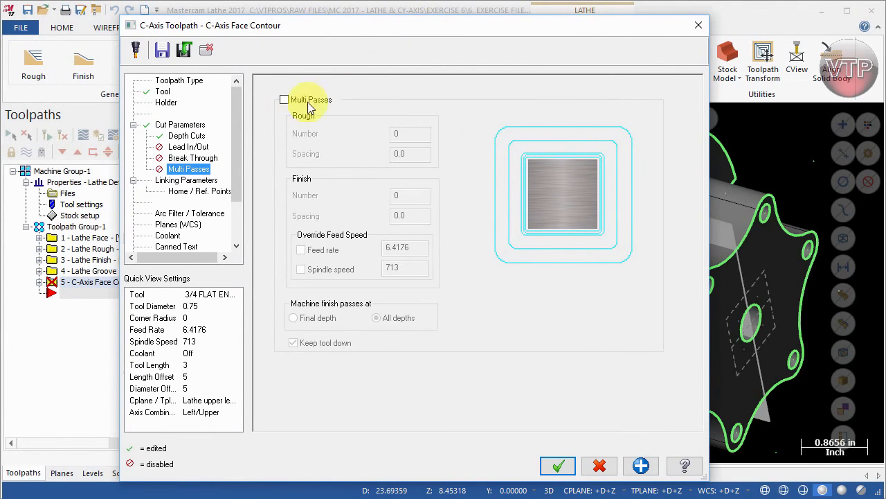
- In Linking Parameters, set the face contour's incremental depth to -1.5, leaving clearance and retract unchanged
{"action": "left_click", "coordinate": [185, 180]}
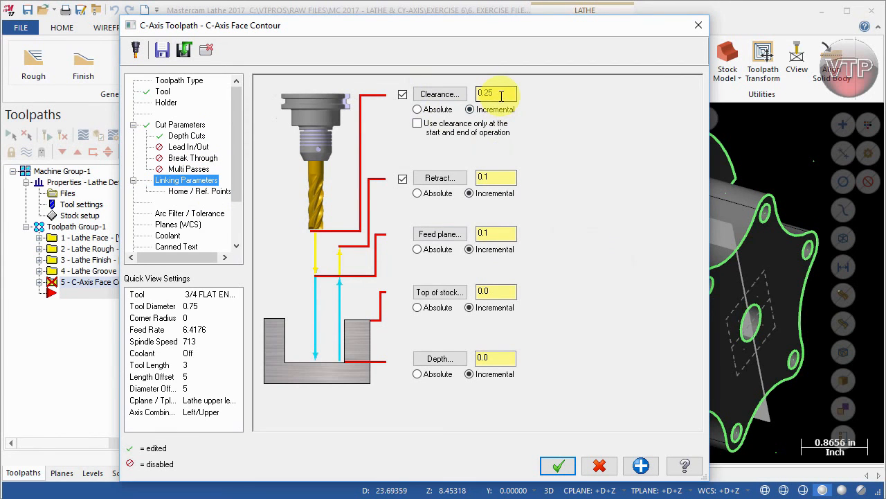
{"action": "left_click", "coordinate": [496, 177]}
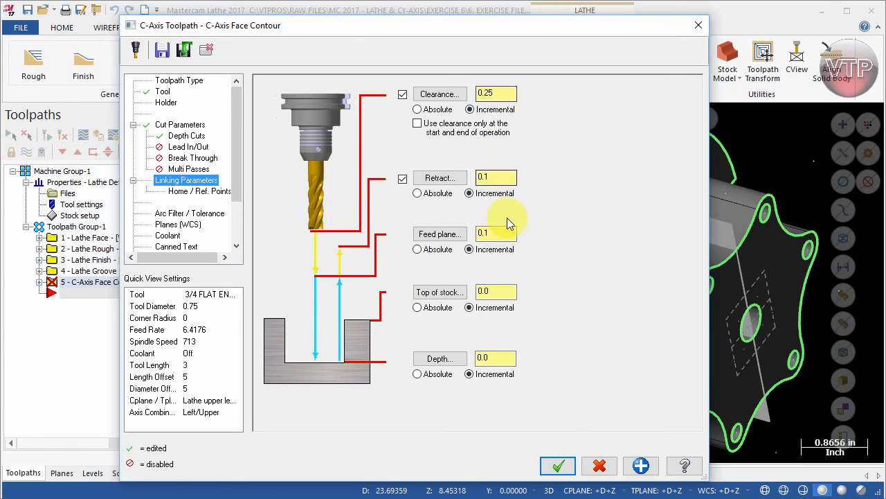
{"action": "mouse_move", "coordinate": [320, 287]}
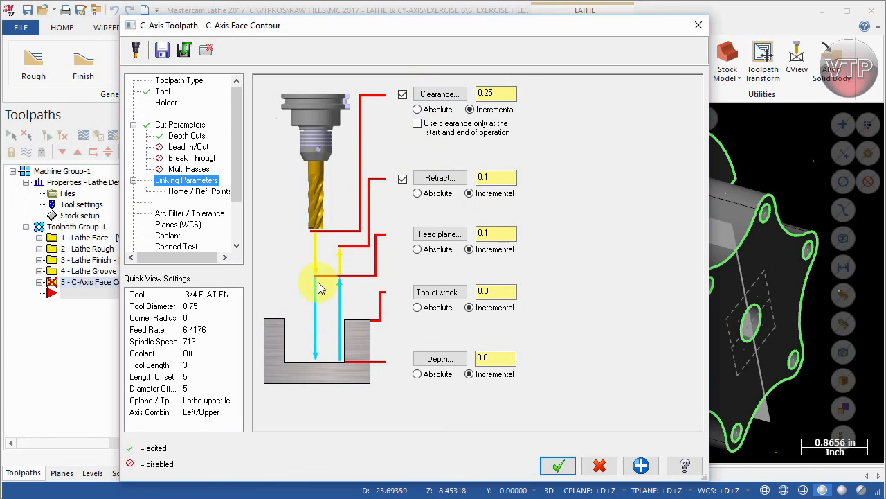
{"action": "mouse_move", "coordinate": [321, 238]}
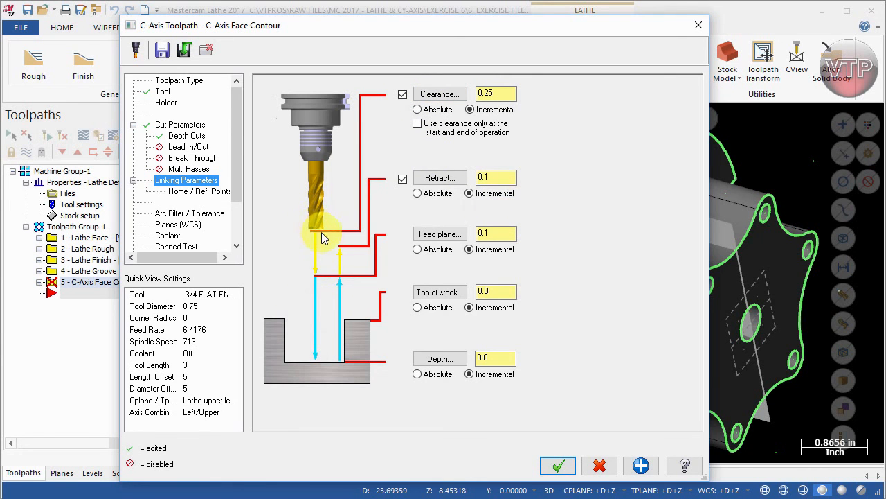
{"action": "mouse_move", "coordinate": [346, 251]}
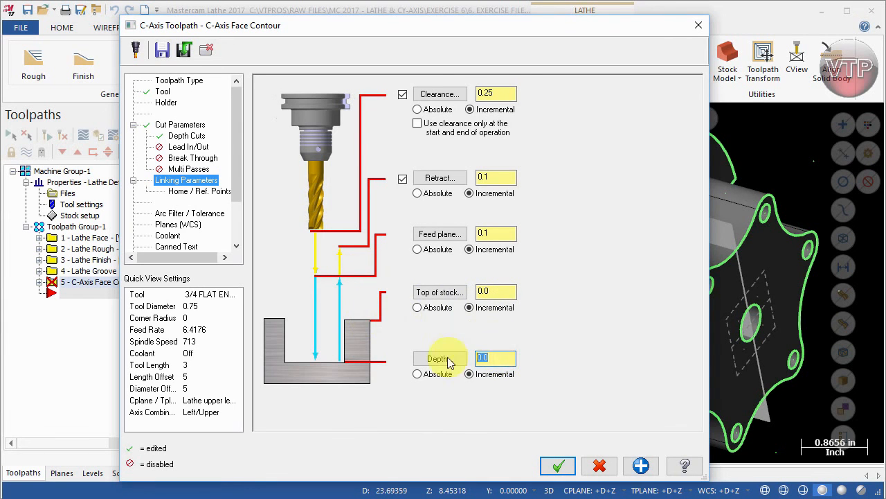
{"action": "type", "text": "-1.5"}
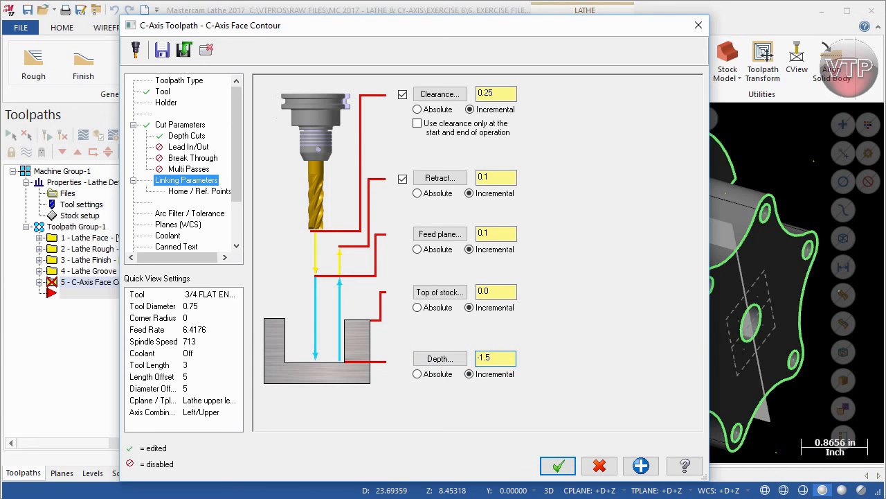
{"action": "mouse_move", "coordinate": [221, 194]}
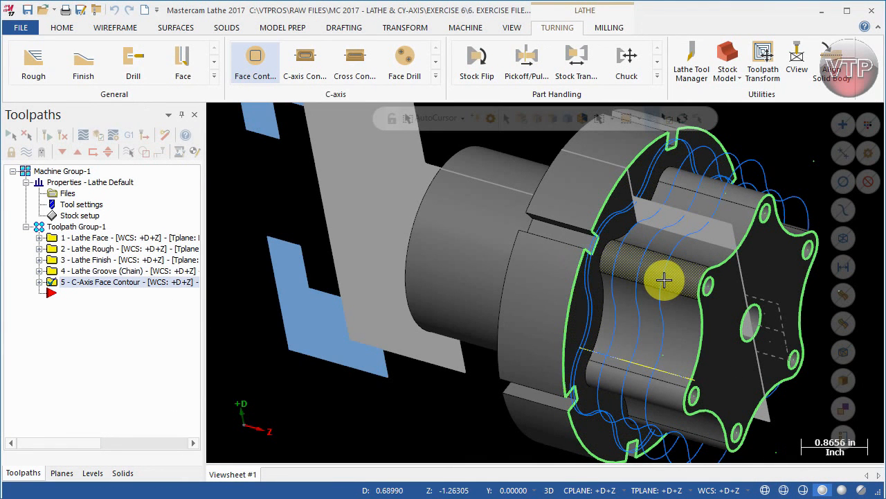
{"action": "mouse_move", "coordinate": [596, 262]}
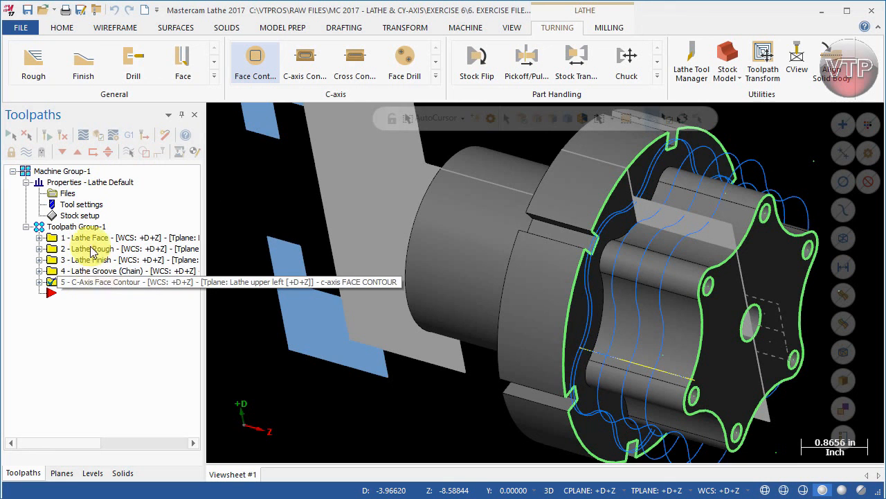
{"action": "mouse_move", "coordinate": [294, 131]}
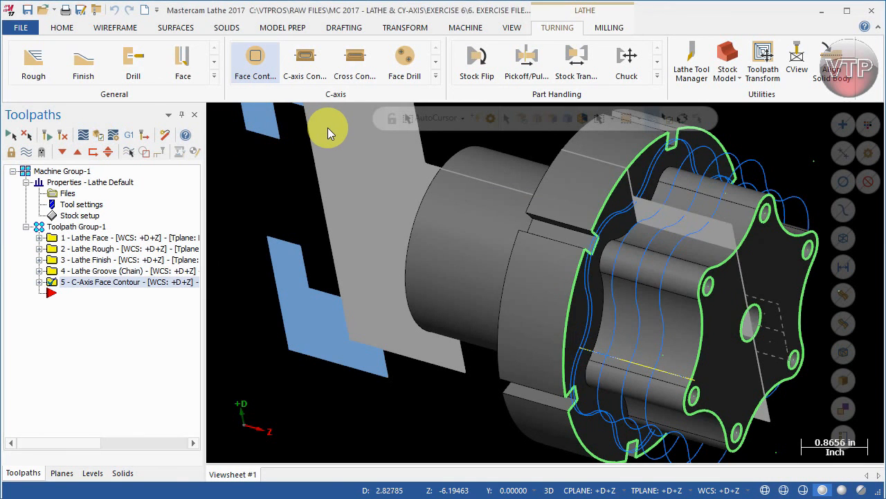
- Launch Verify in Mastercam Simulator with the axes hidden and the part rotated into view
{"action": "left_click", "coordinate": [49, 58]}
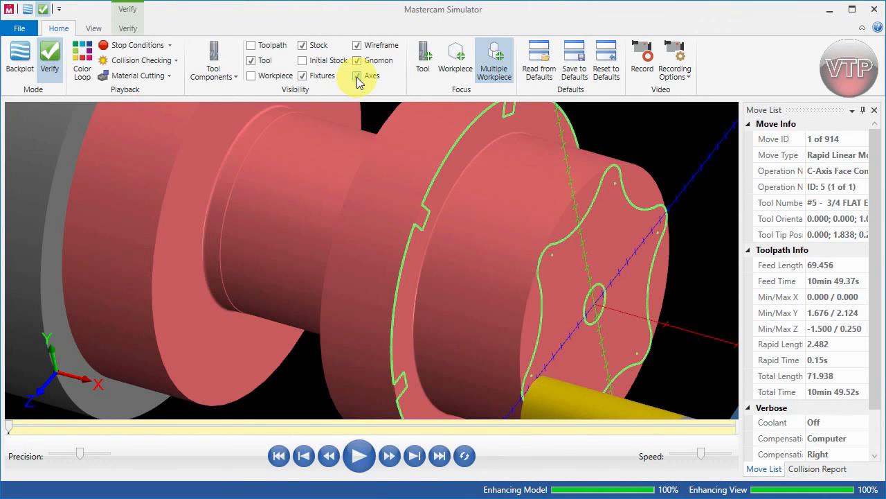
{"action": "left_click", "coordinate": [357, 75]}
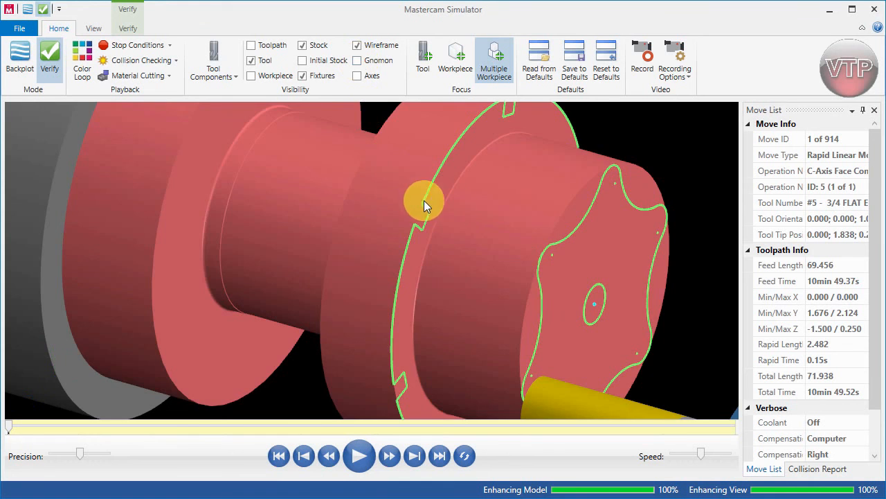
{"action": "left_click_drag", "start_coordinate": [426, 206], "coordinate": [560, 194]}
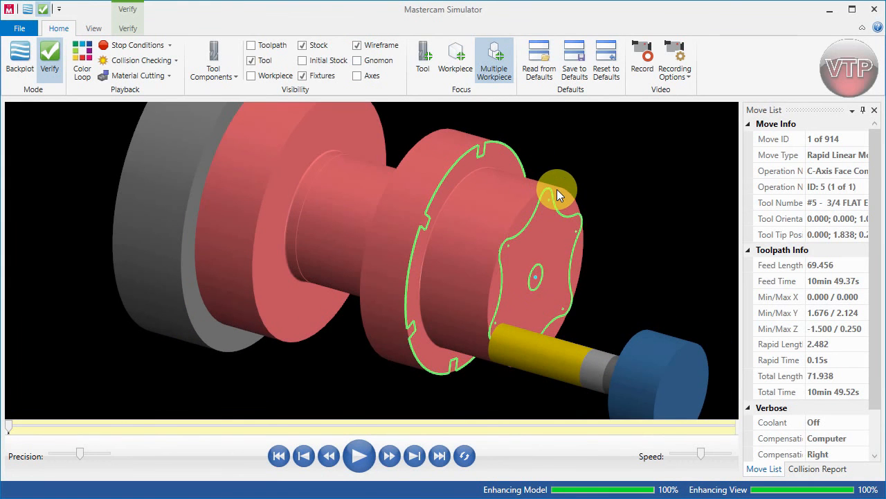
- Play the face contour to its final move and orbit to inspect the lobed pocket cut into the face
{"action": "left_click", "coordinate": [359, 454]}
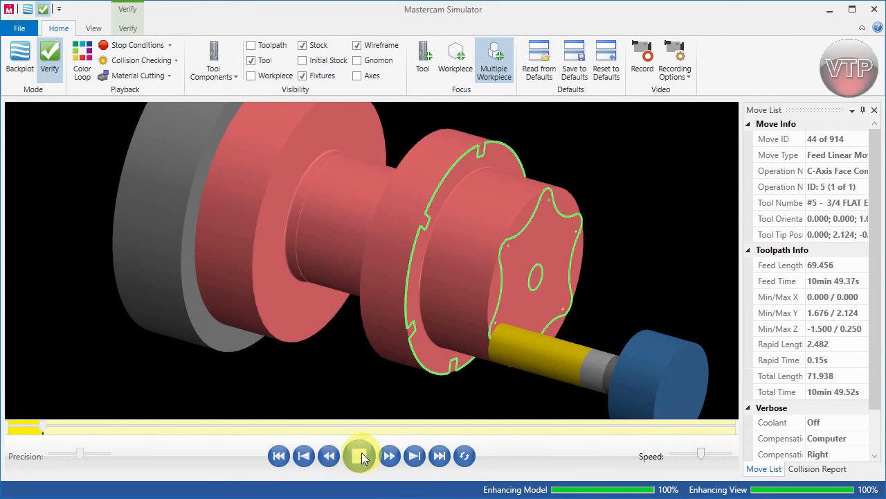
{"action": "left_click", "coordinate": [360, 454]}
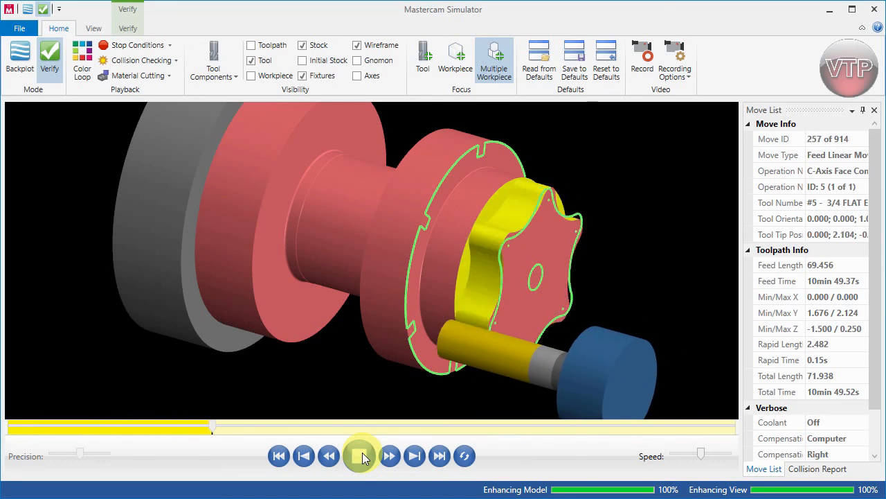
{"action": "left_click", "coordinate": [359, 456]}
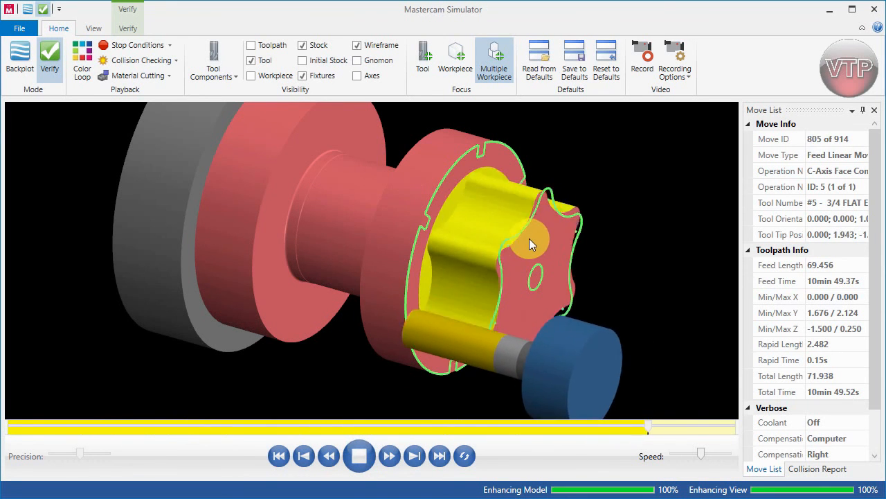
{"action": "left_click", "coordinate": [358, 456]}
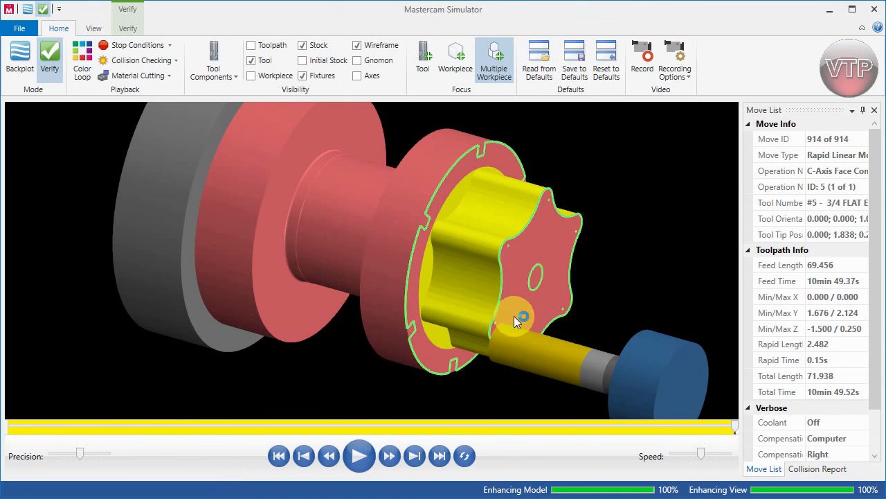
{"action": "left_click_drag", "start_coordinate": [519, 318], "coordinate": [426, 220]}
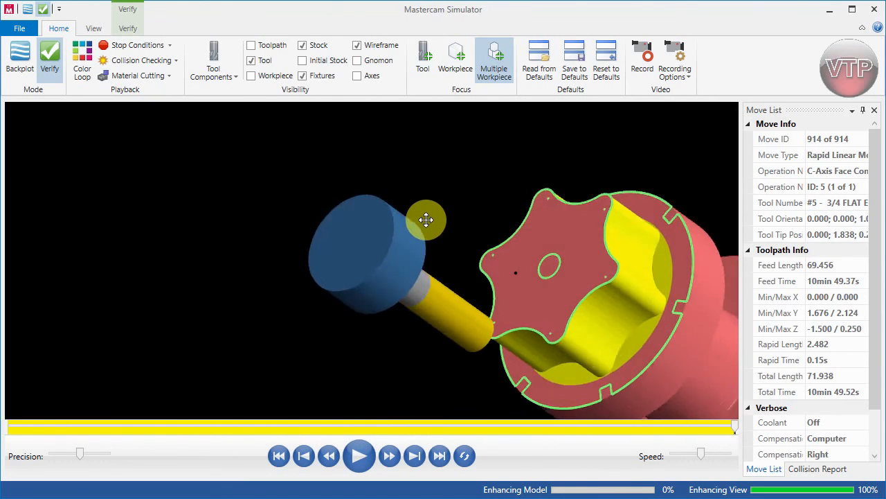
{"action": "left_click_drag", "start_coordinate": [427, 221], "coordinate": [559, 252]}
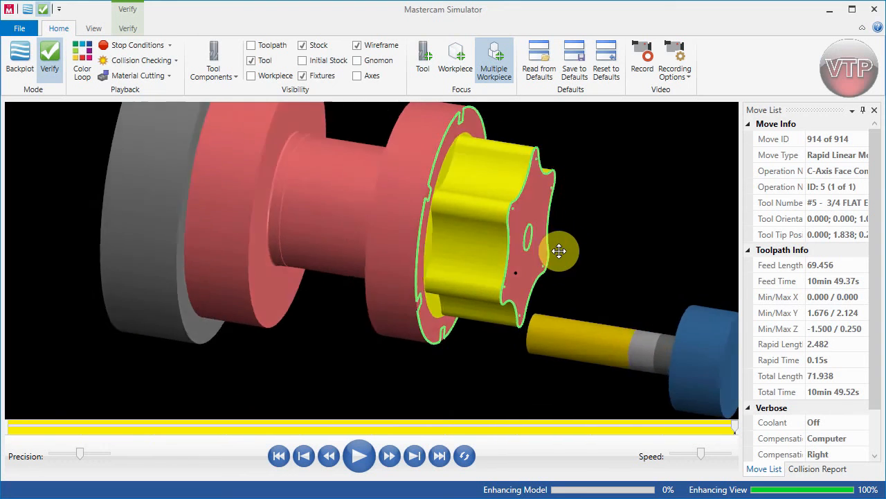
{"action": "left_click_drag", "start_coordinate": [559, 252], "coordinate": [521, 255]}
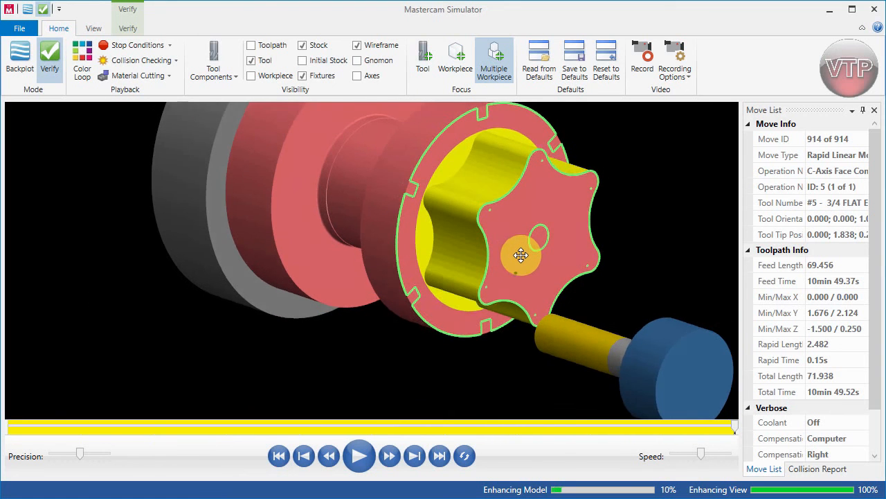